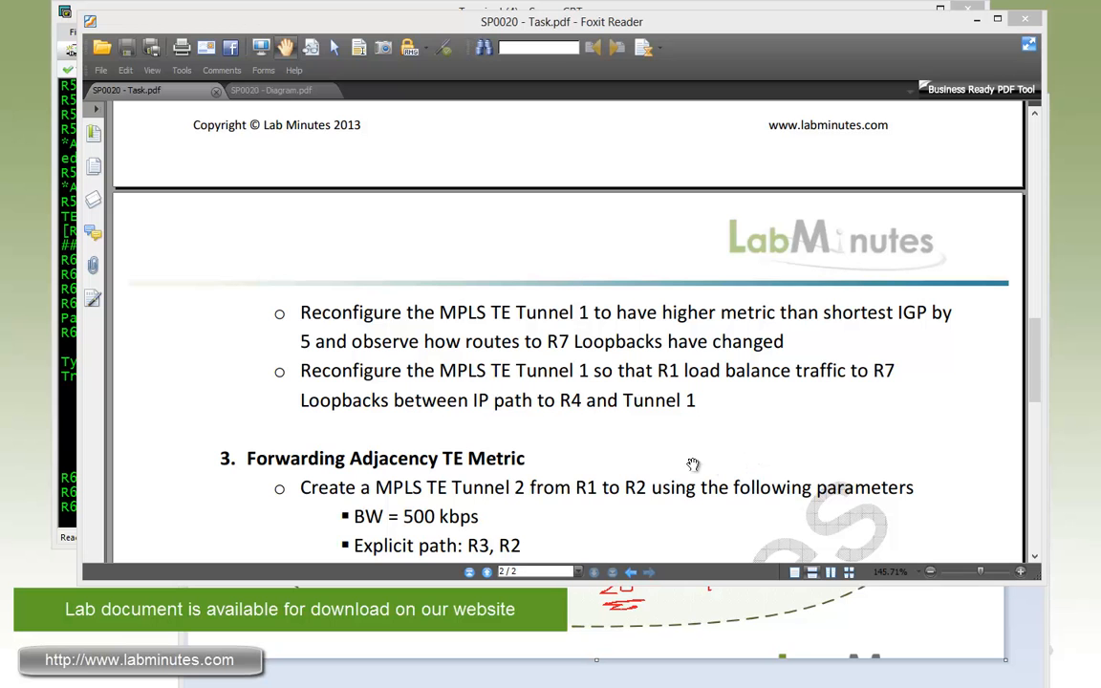
mouse_move(707, 468)
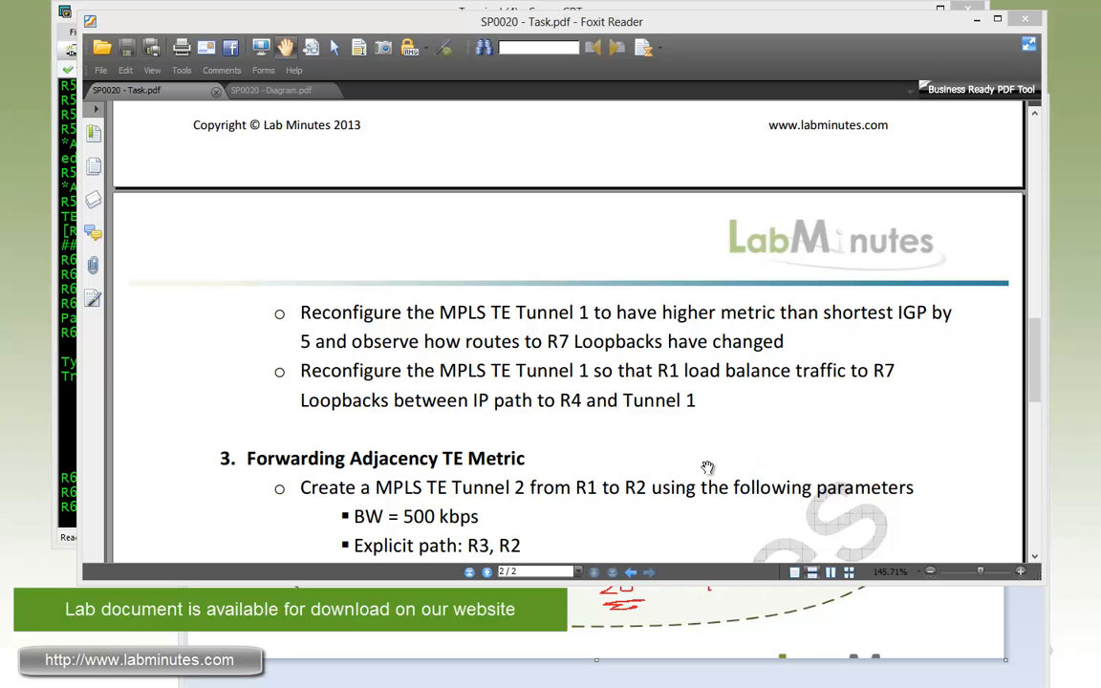
Scroll the task PDF to show the full Forwarding Adjacency TE Metric section.
scroll("down", 3)
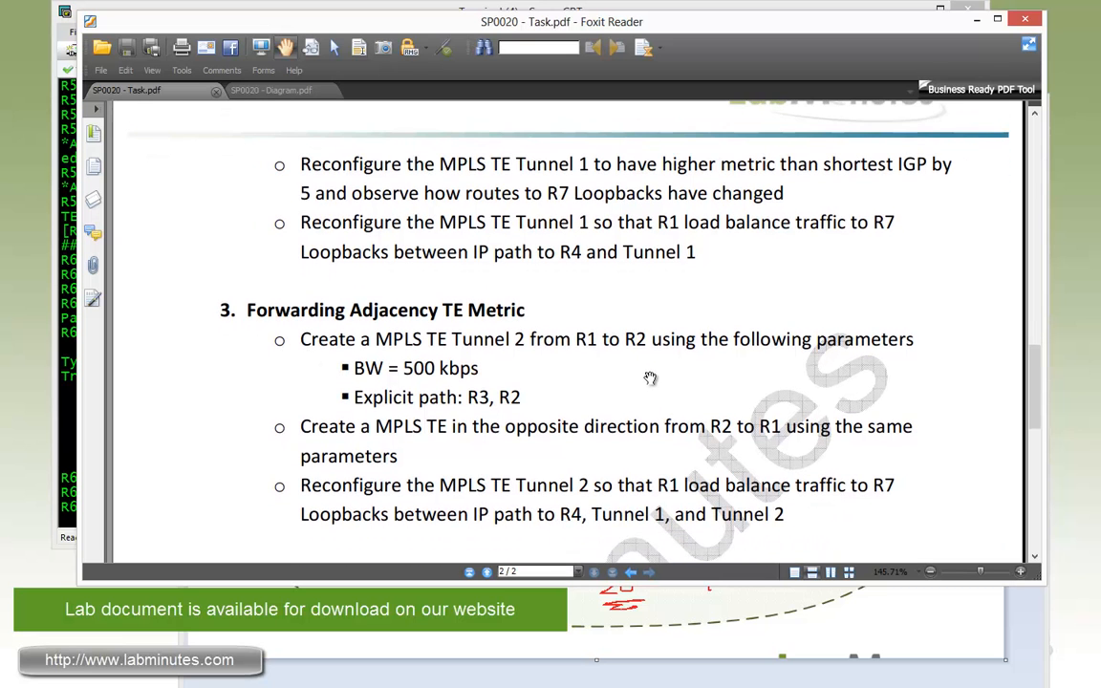
mouse_move(425, 364)
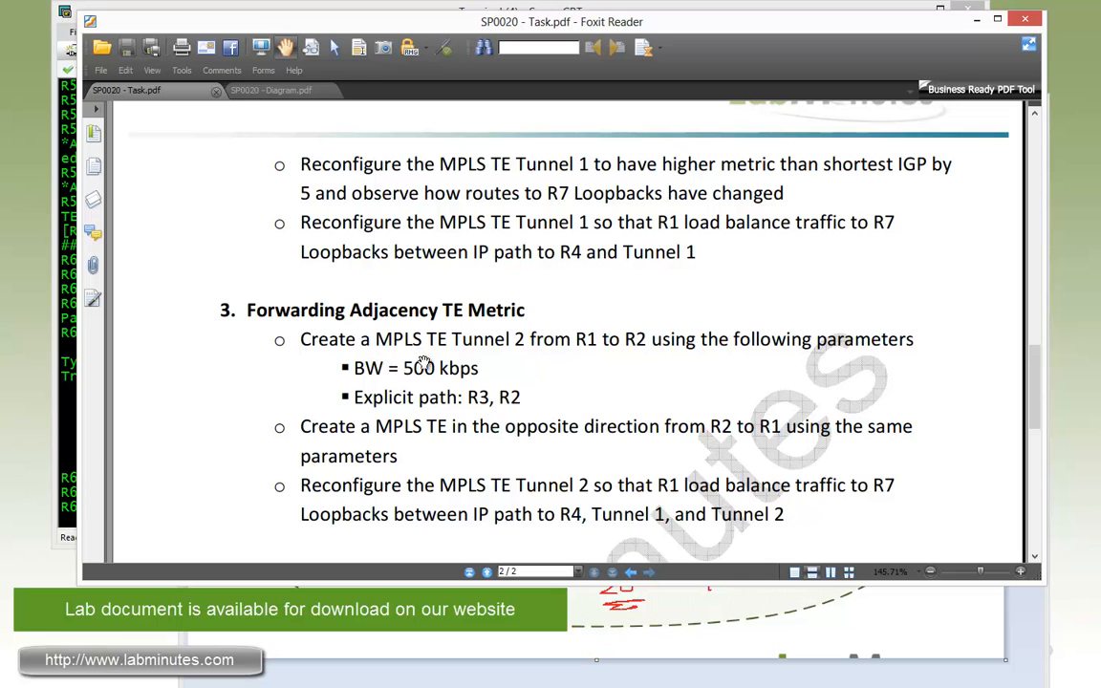
mouse_move(595, 361)
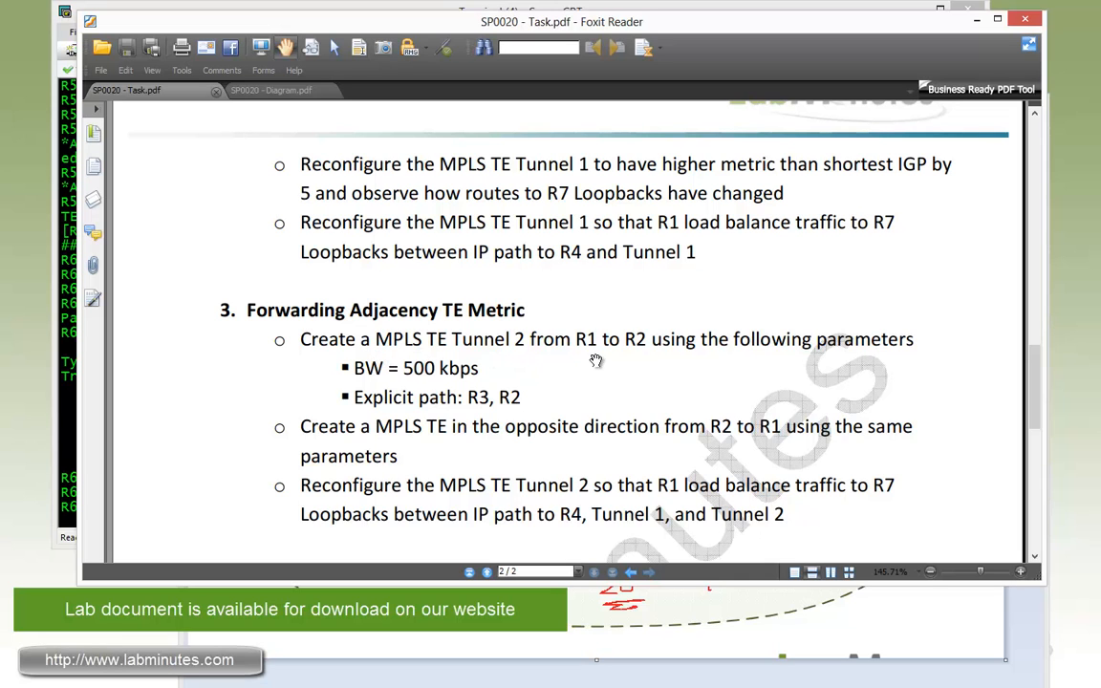
mouse_move(880, 365)
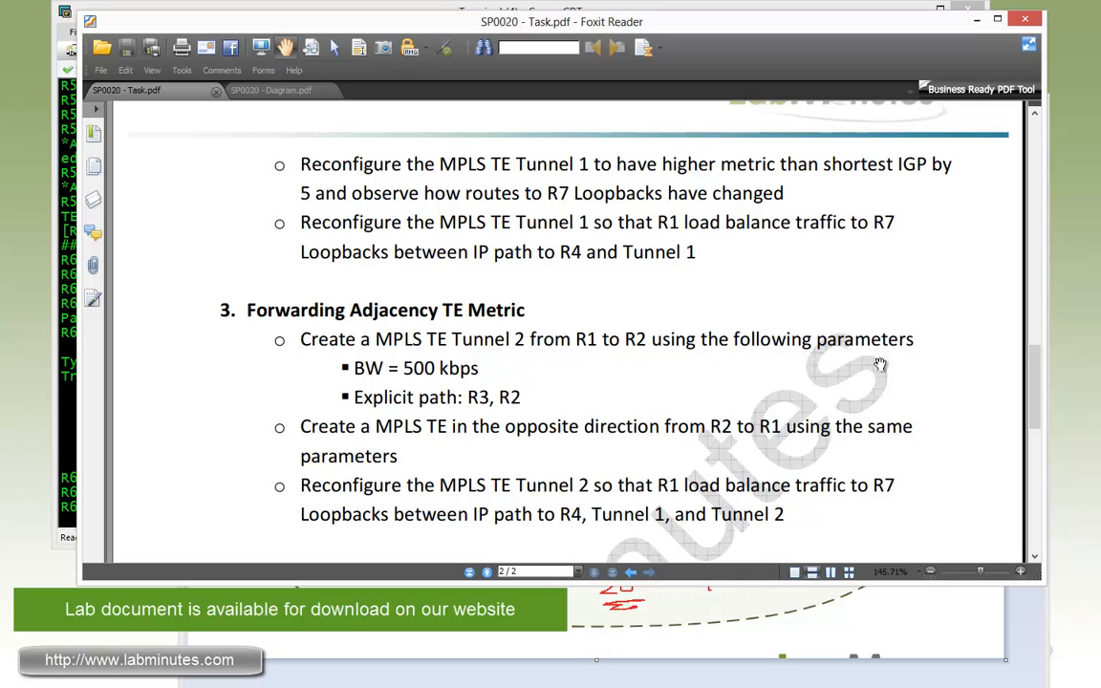
mouse_move(475, 371)
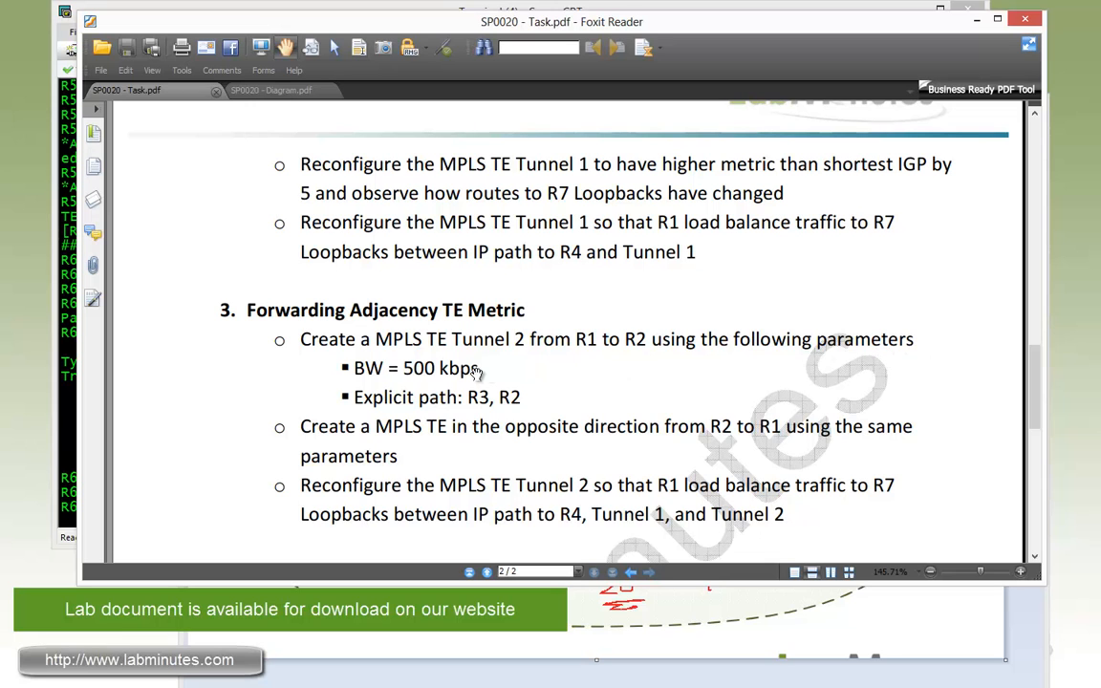
mouse_move(487, 361)
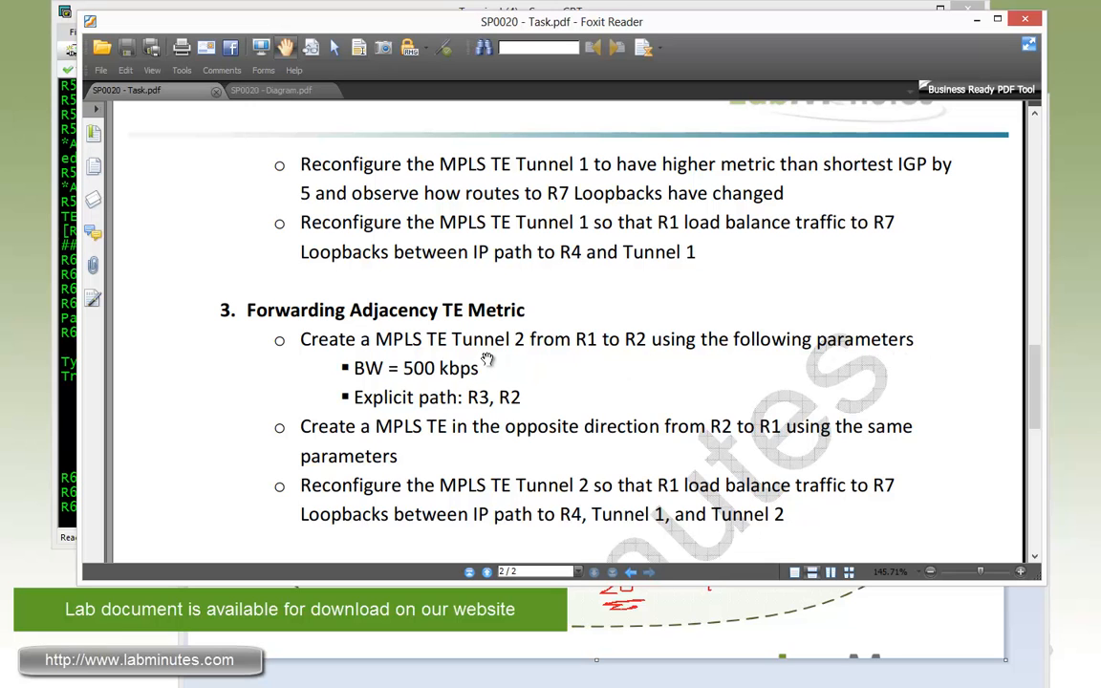
mouse_move(406, 418)
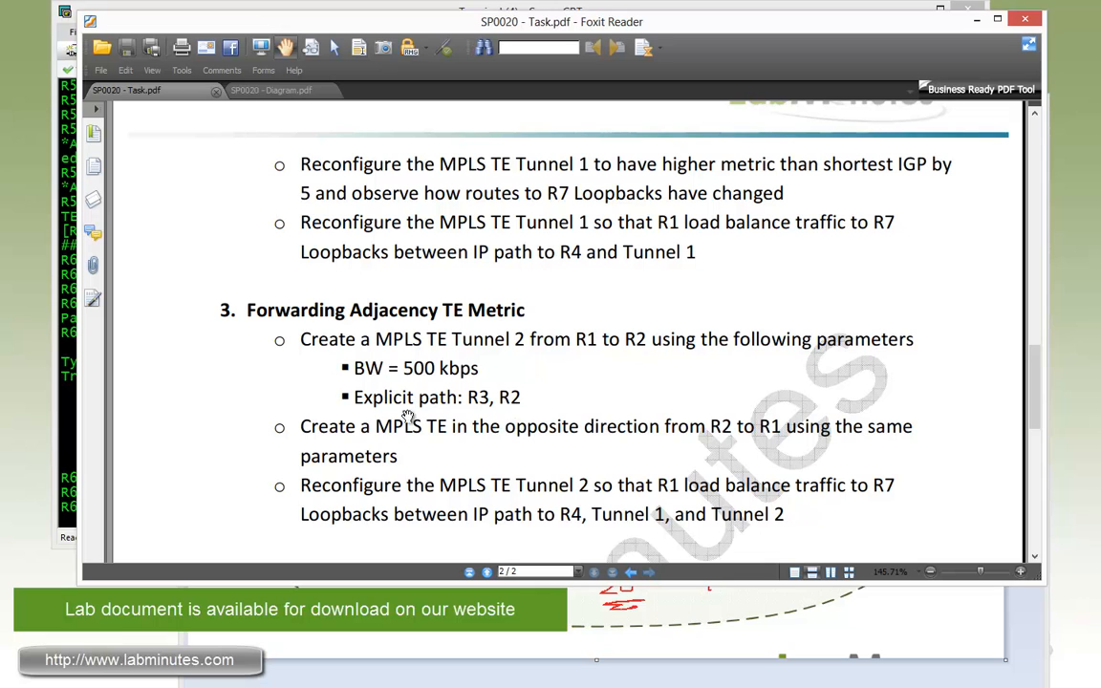
mouse_move(507, 422)
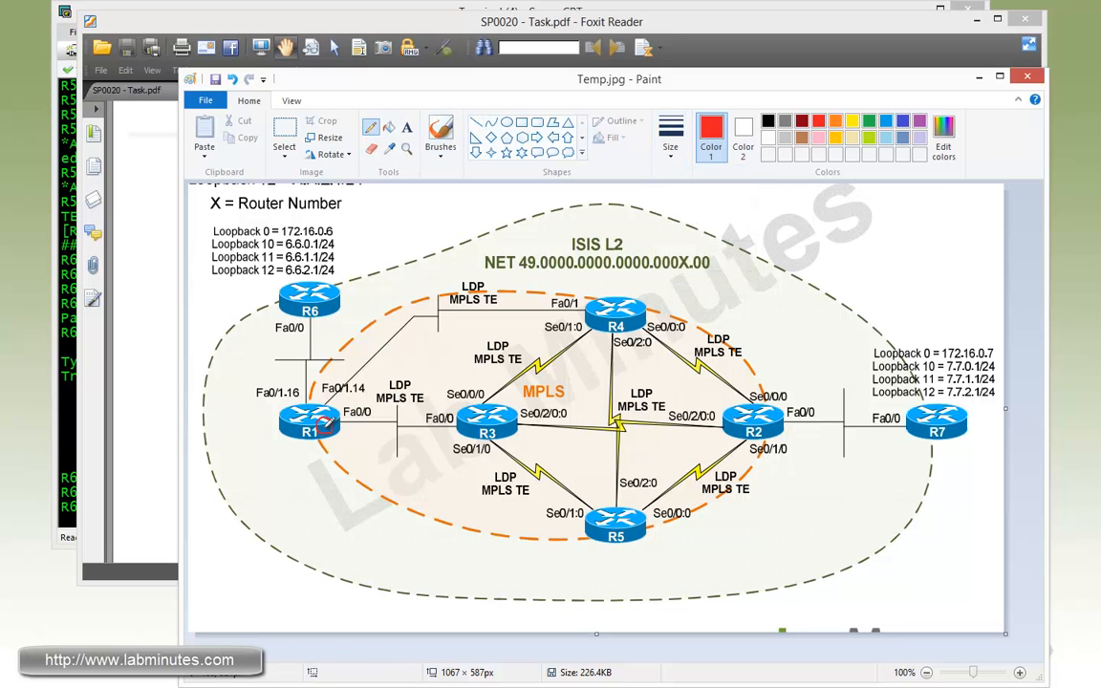
mouse_move(361, 420)
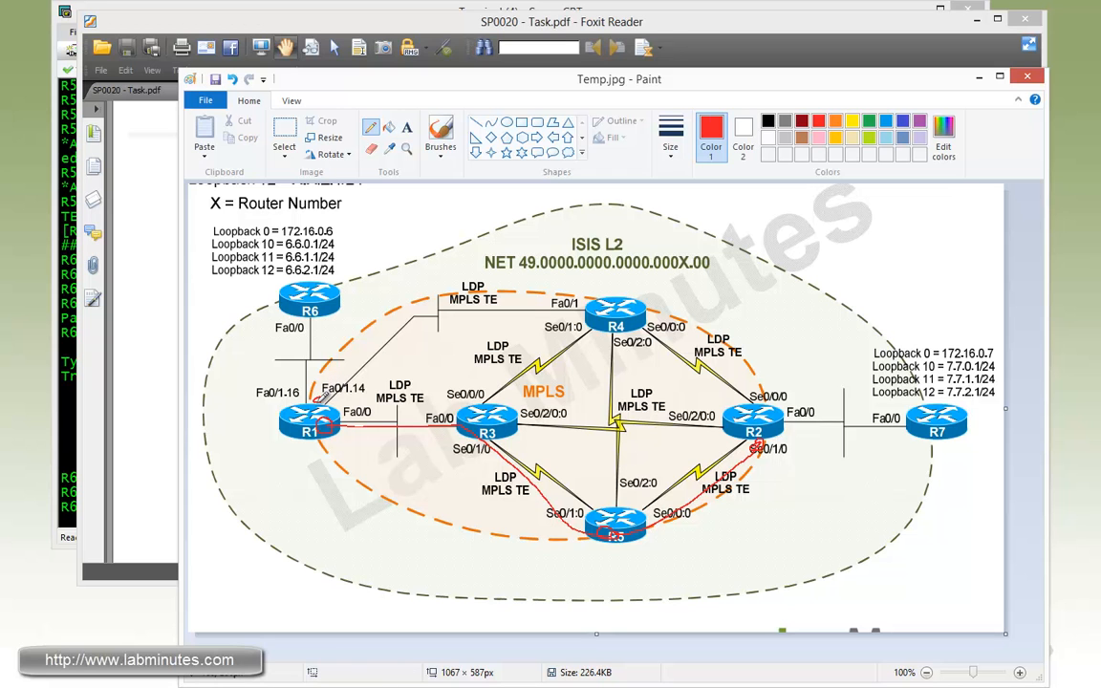
mouse_move(405, 312)
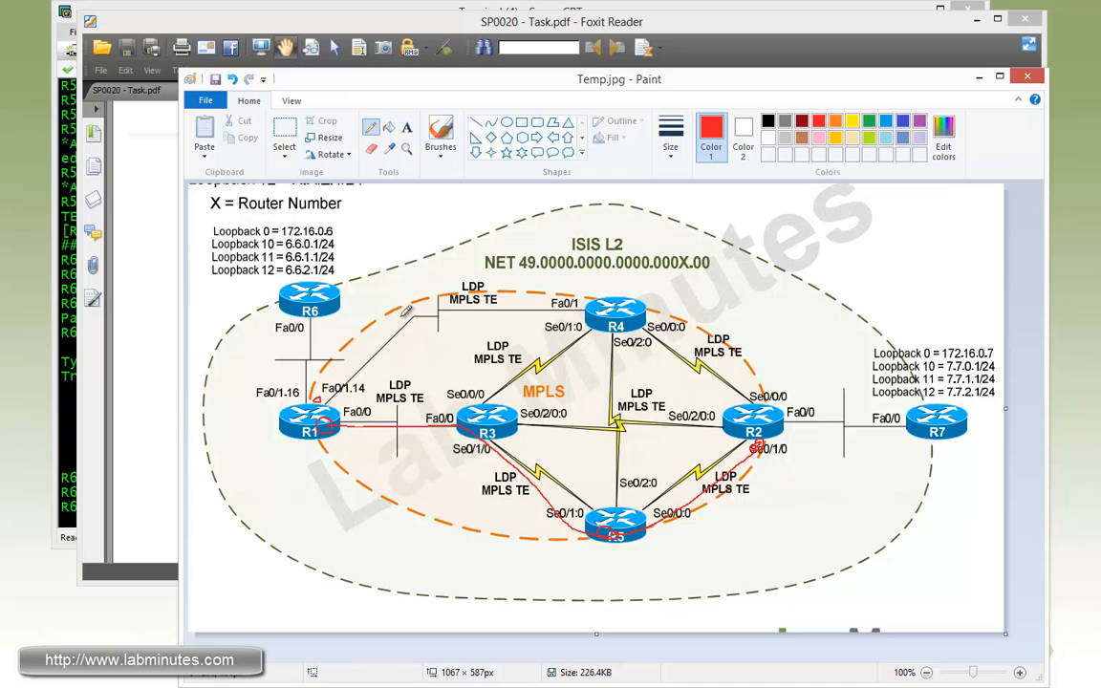
mouse_move(337, 405)
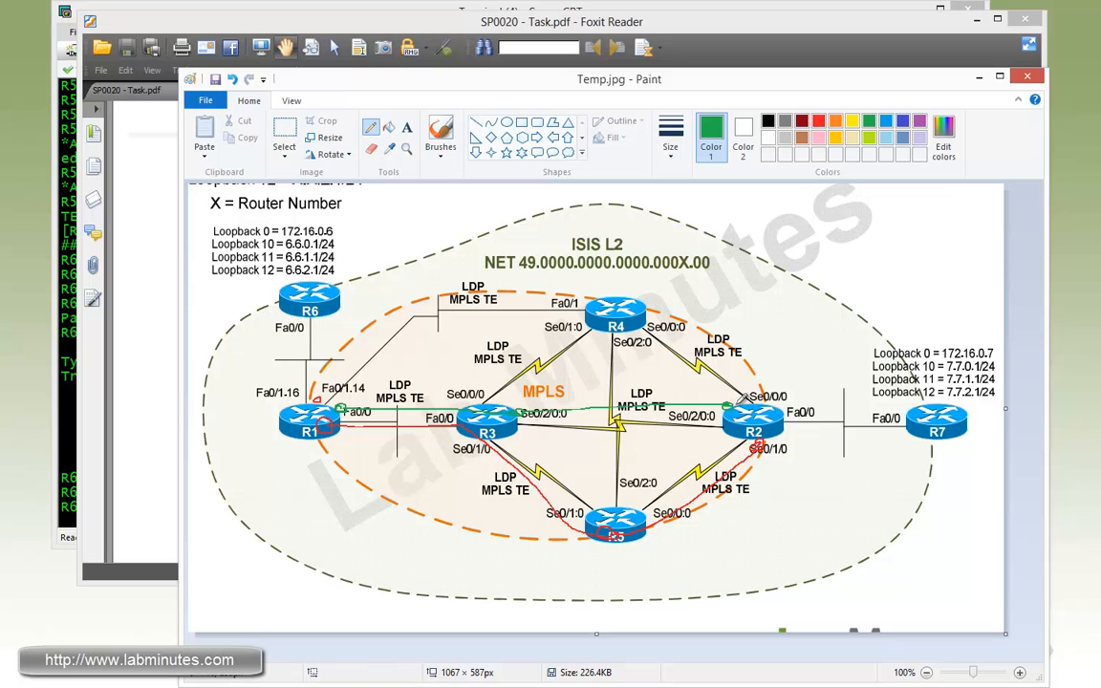
mouse_move(726, 395)
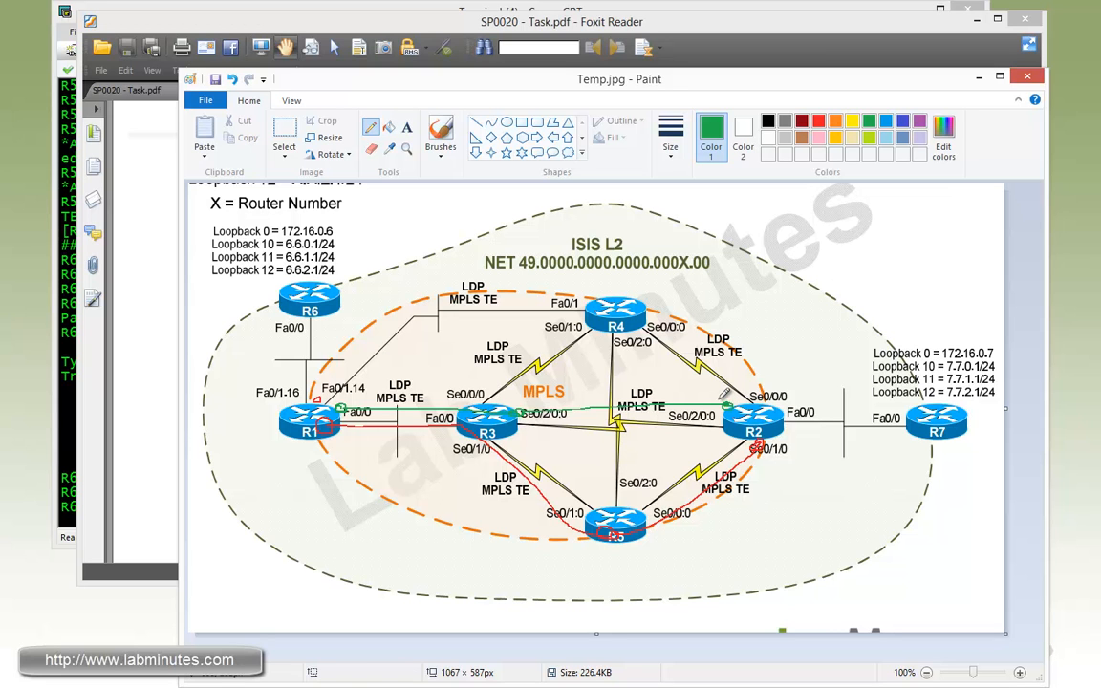
mouse_move(724, 395)
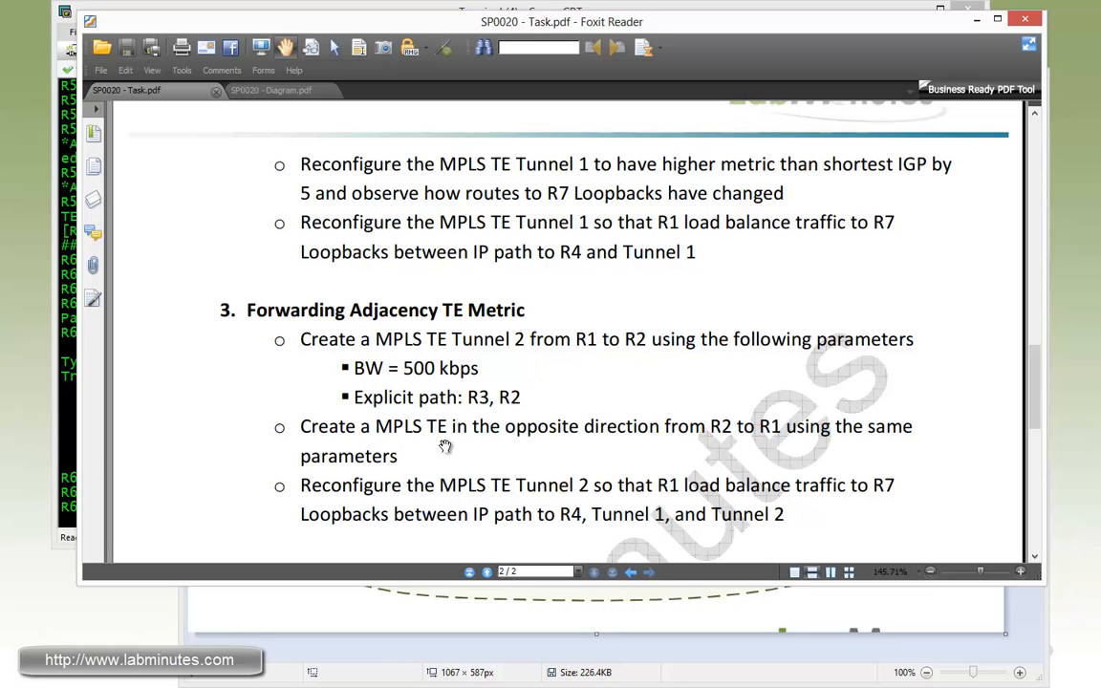
mouse_move(567, 449)
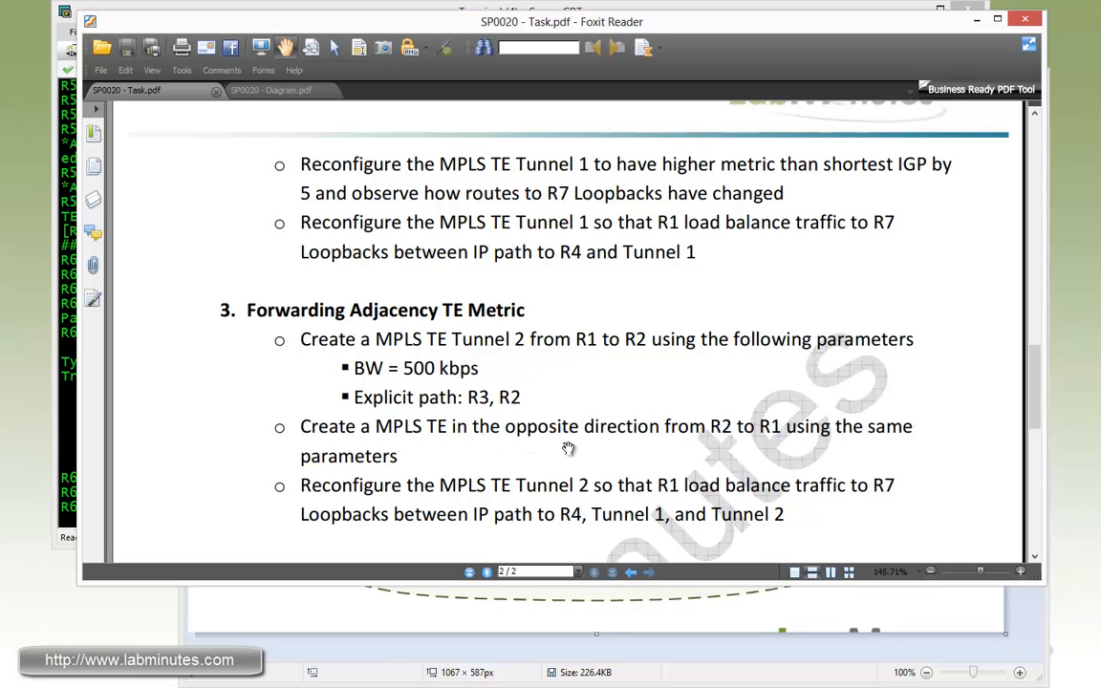
mouse_move(703, 449)
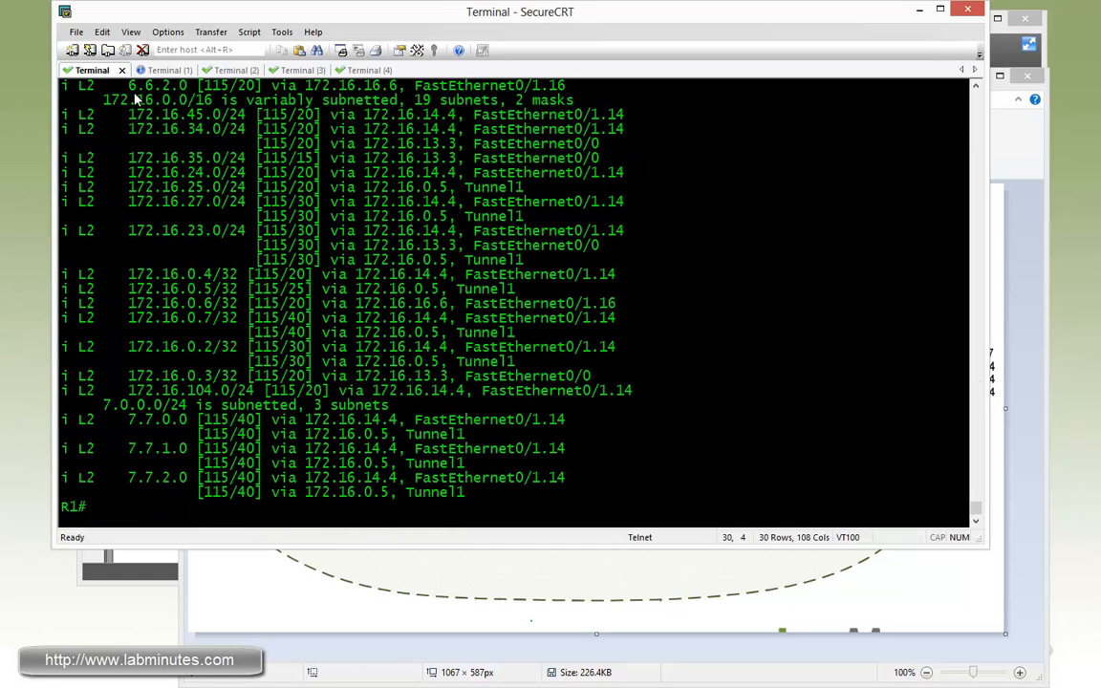
Enter config mode on R1 and list explicit paths R32, R352, R35 via 'do sh run | b R32'.
type("conf t")
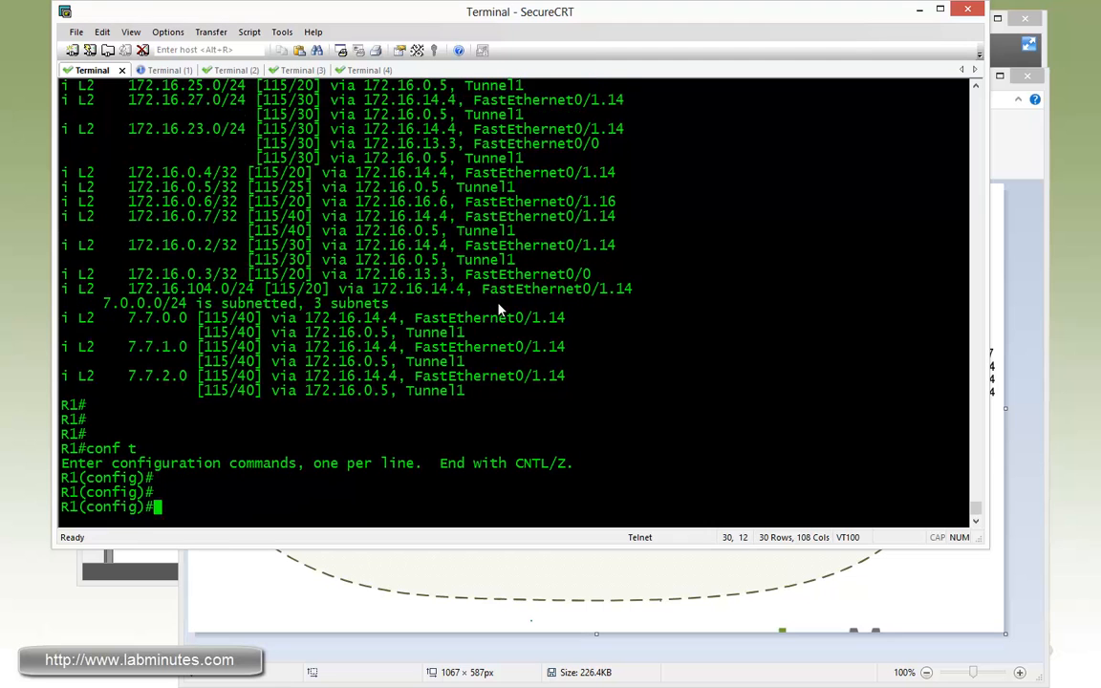
type("p explicit-path")
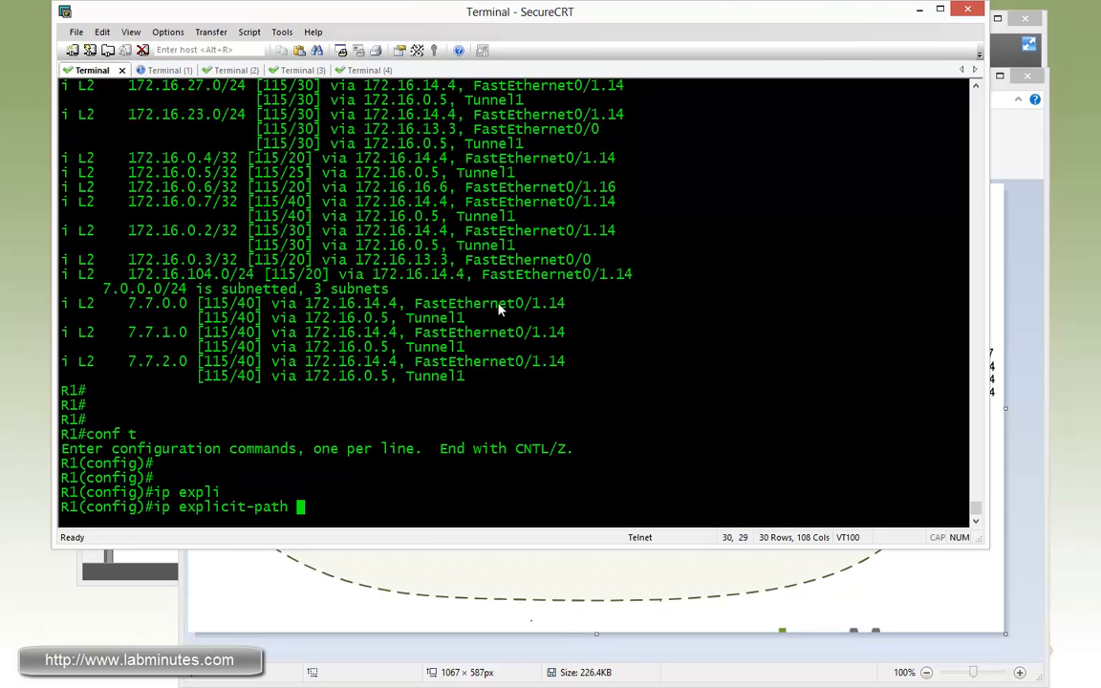
type("name R3")
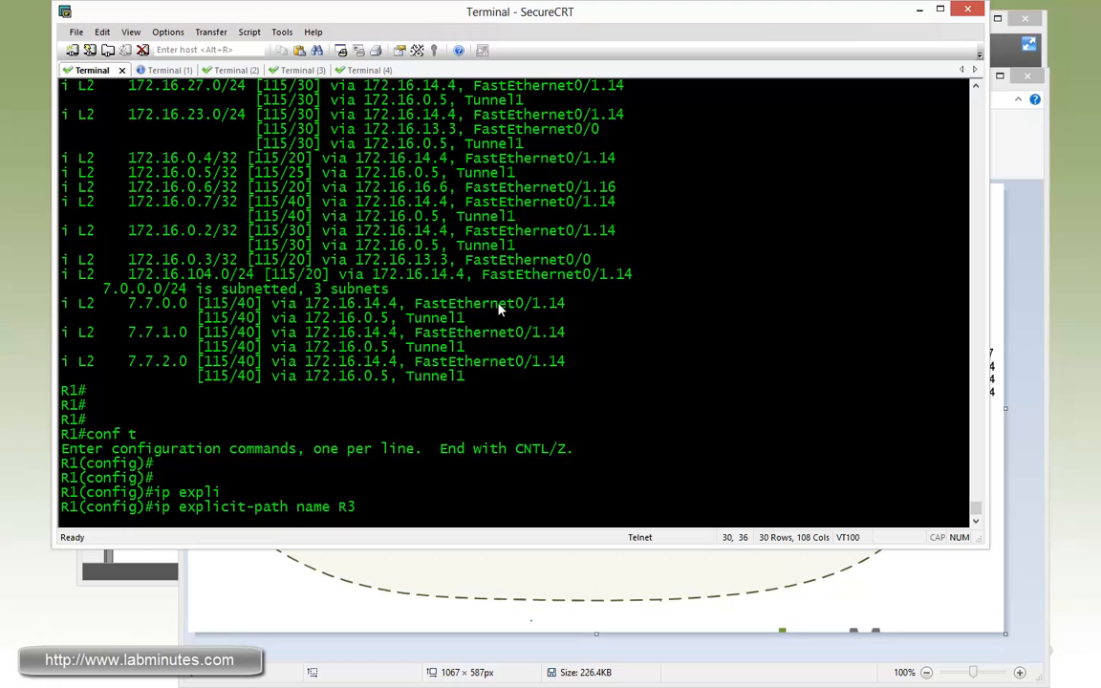
type("2")
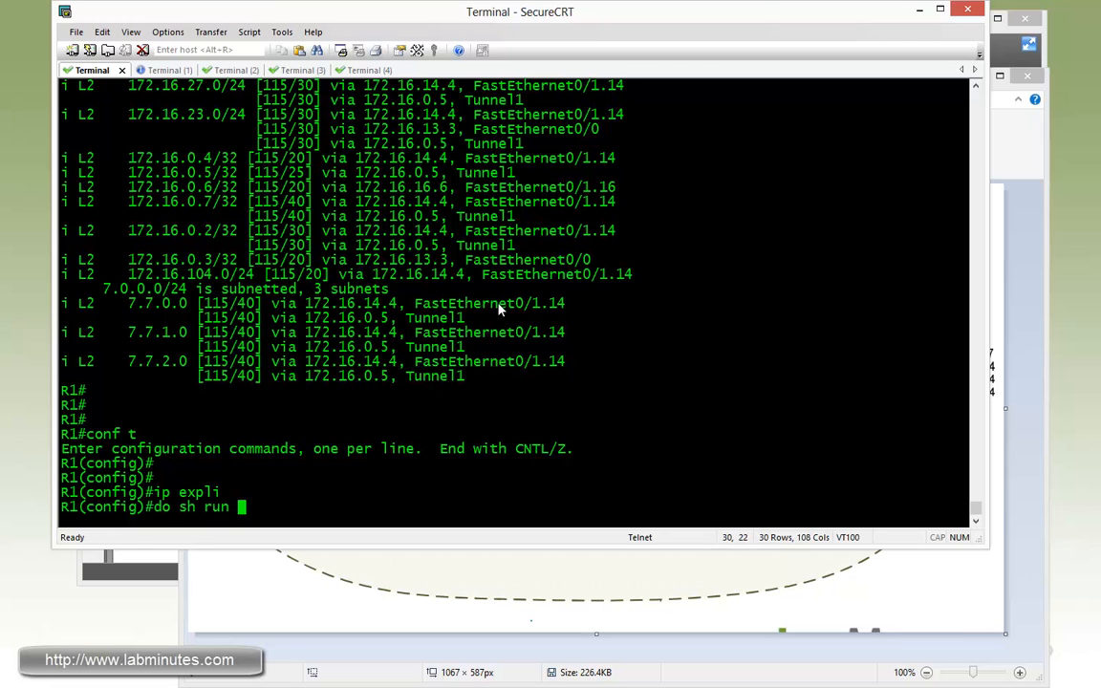
type("| b R32")
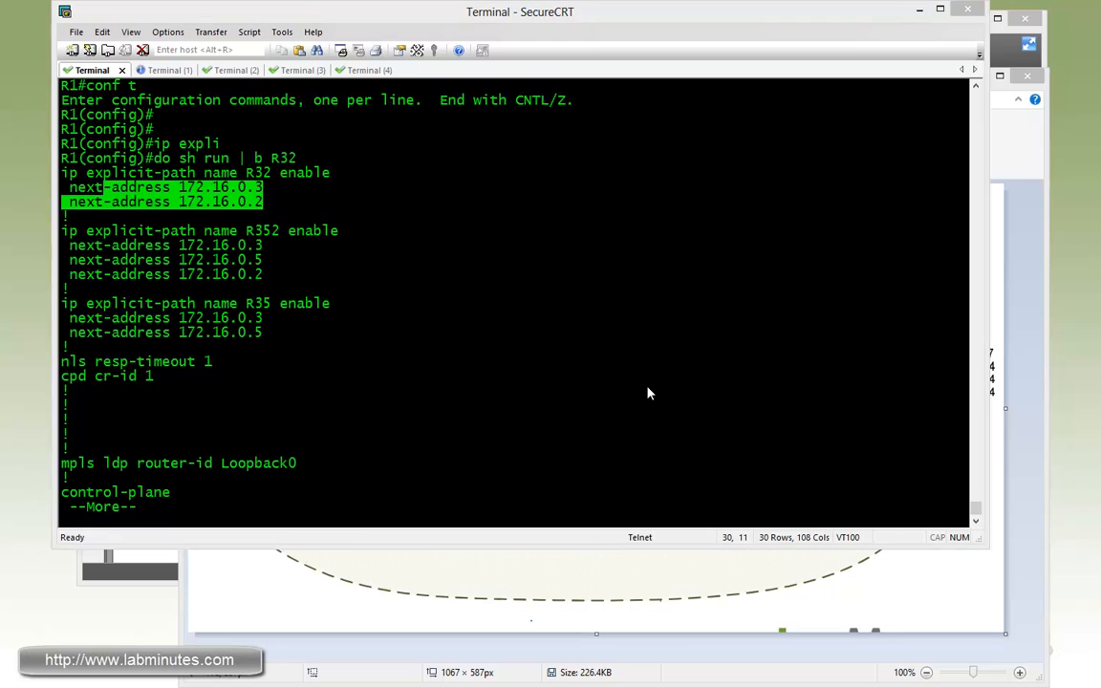
Create Tunnel2 on R1 as an unnumbered MPLS TE tunnel with its destination set.
type("int tu2")
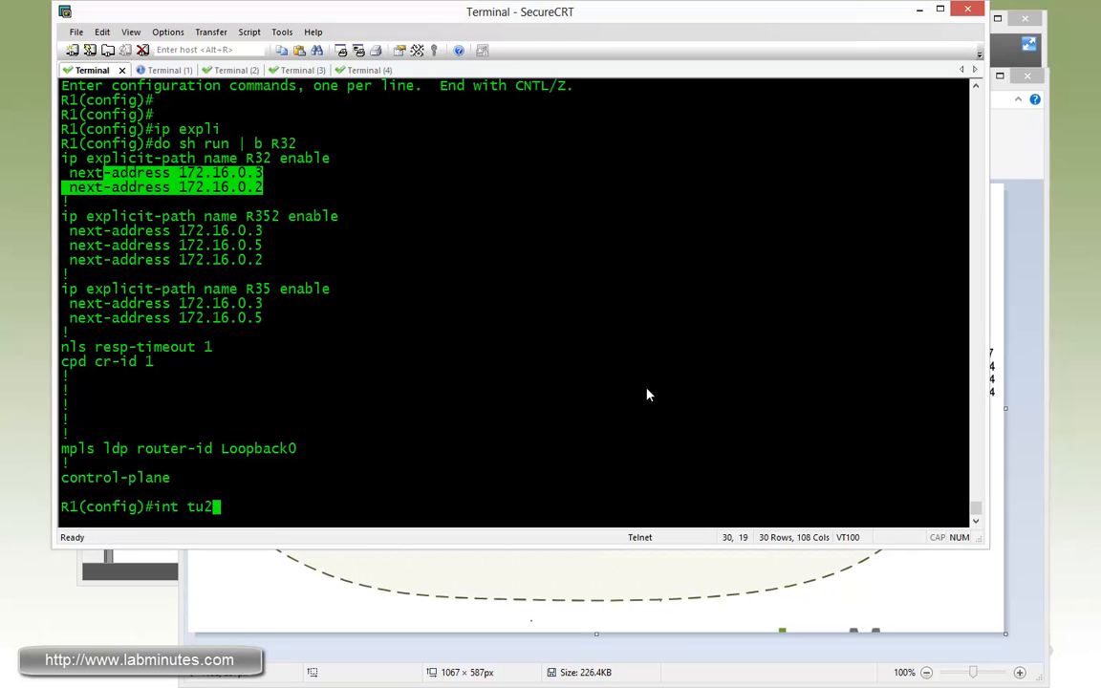
type("ip unnum")
type("t")
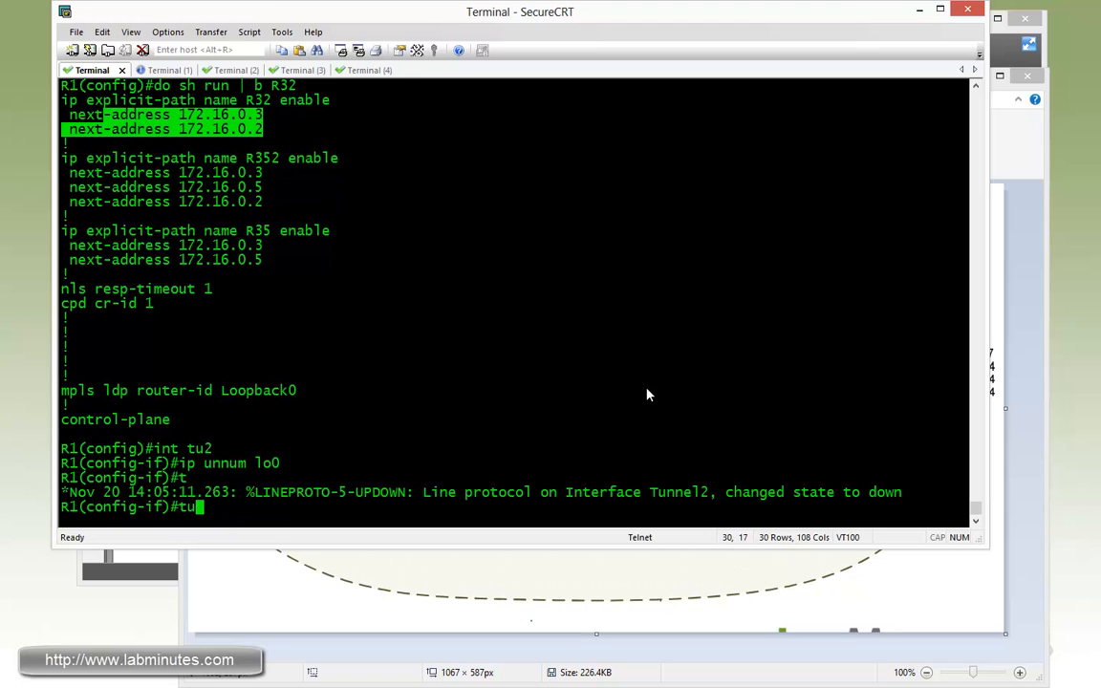
type("unnel des 172.16.0.2")
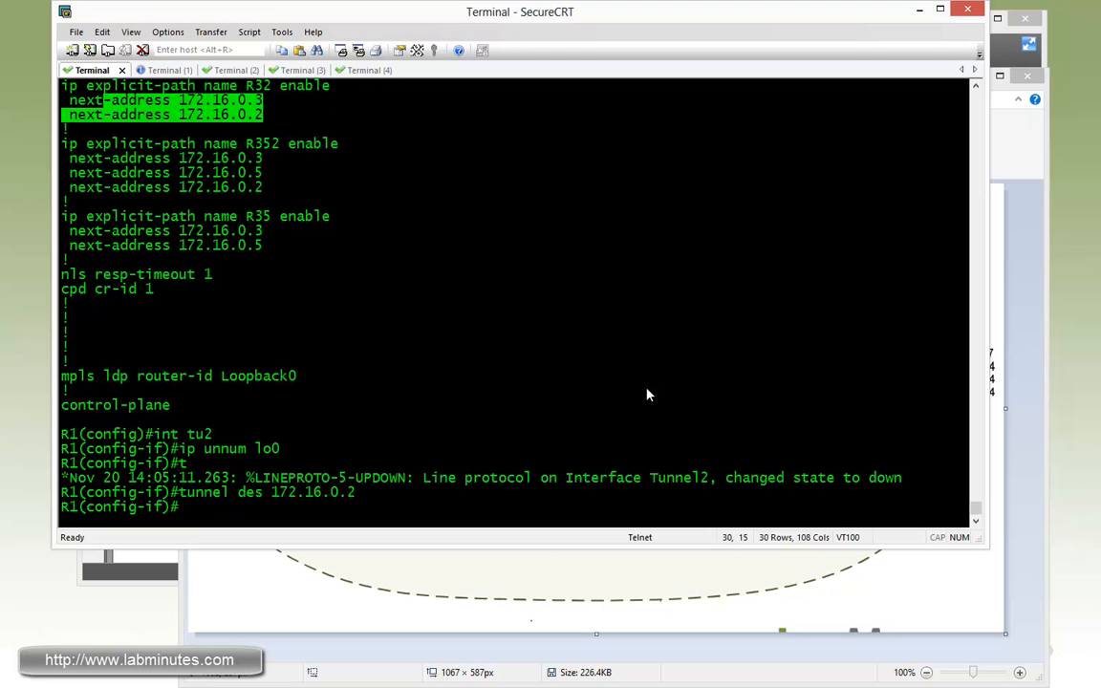
type("tunn mo mpls traffic-eng")
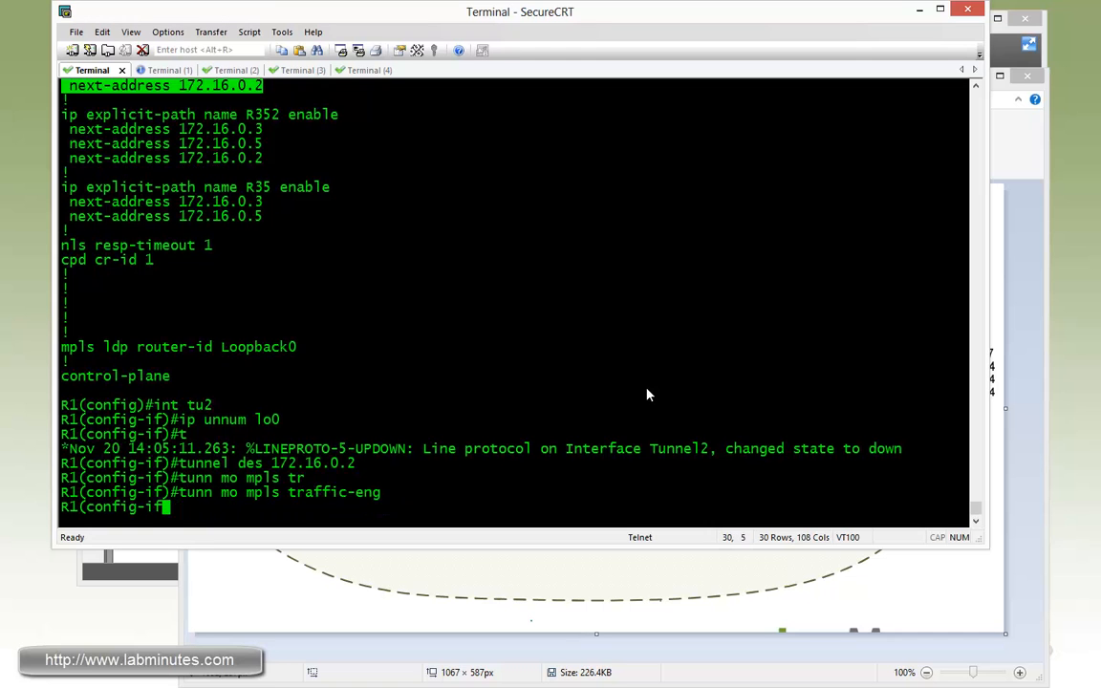
Give Tunnel2 forwarding adjacency, bandwidth 500 and path-option 1 explicit name R32.
type("tunn mpls traffic-eng fr")
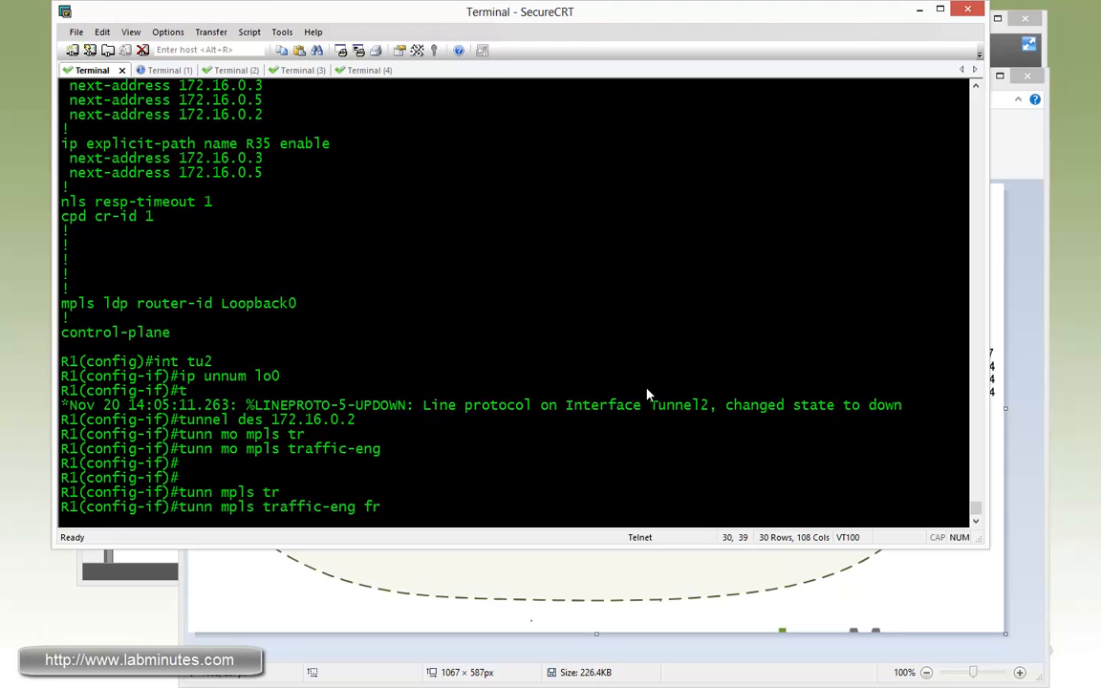
type("forwarding-adjacency")
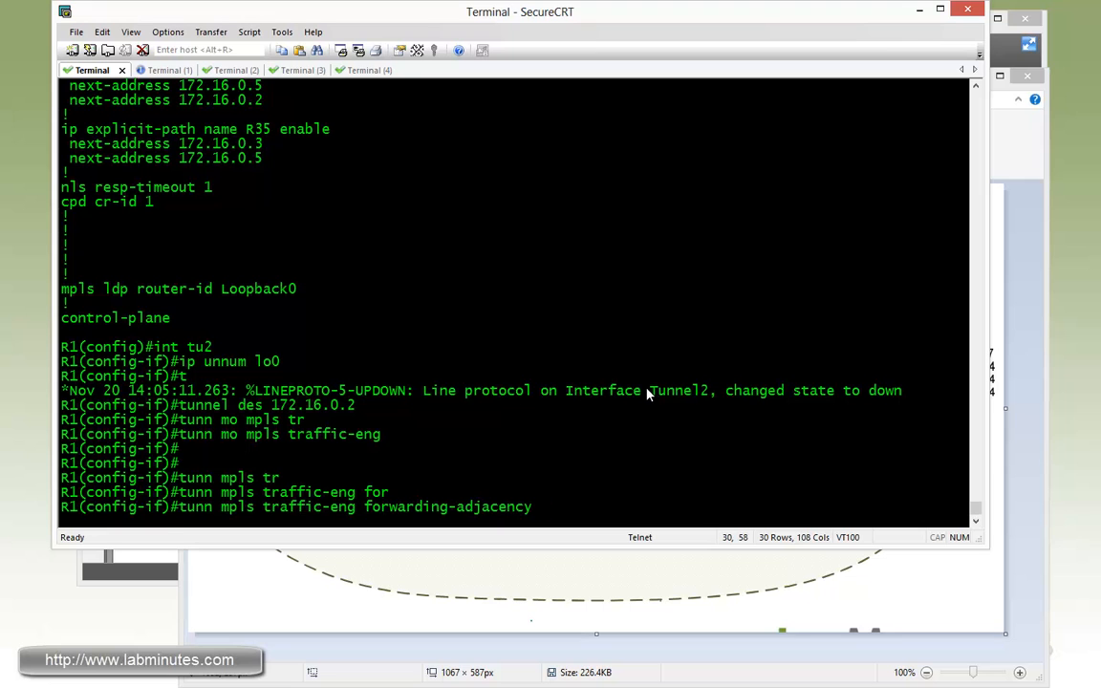
type("forwarding-adja")
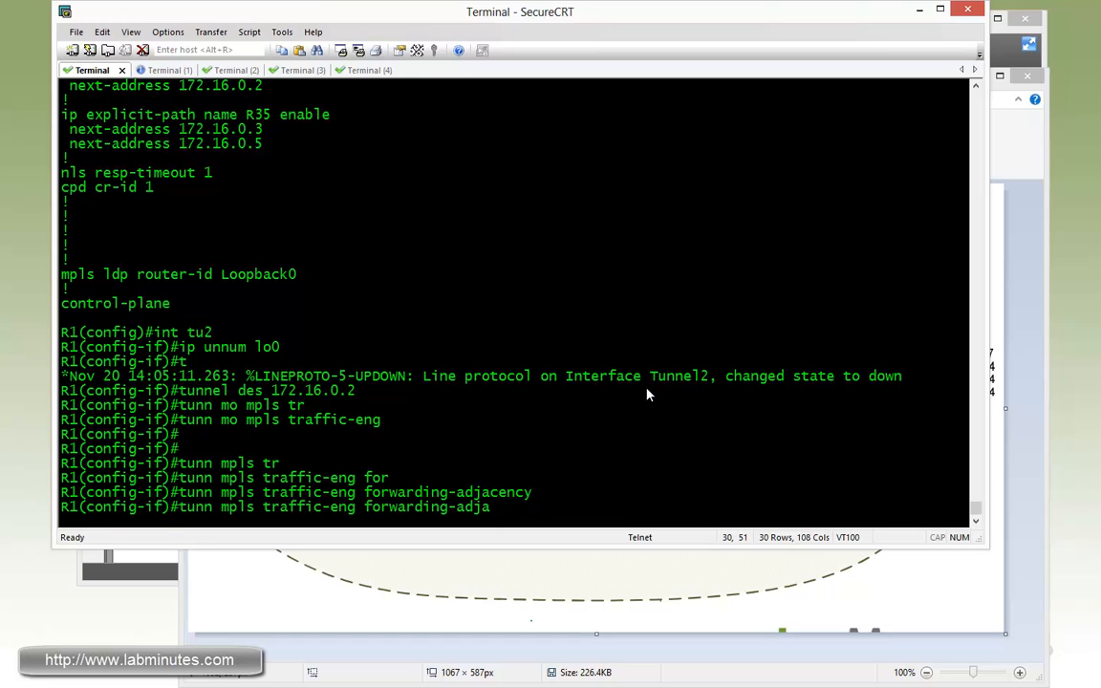
type("band 500")
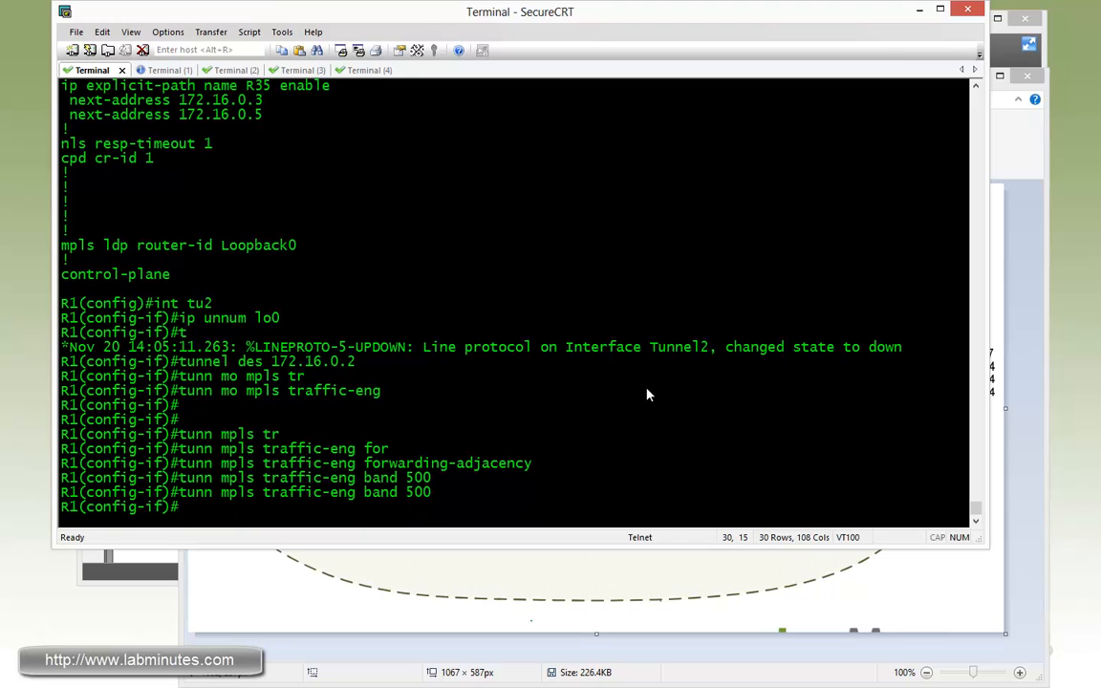
type("tunn mpls traffic-eng path-option 1 expl")
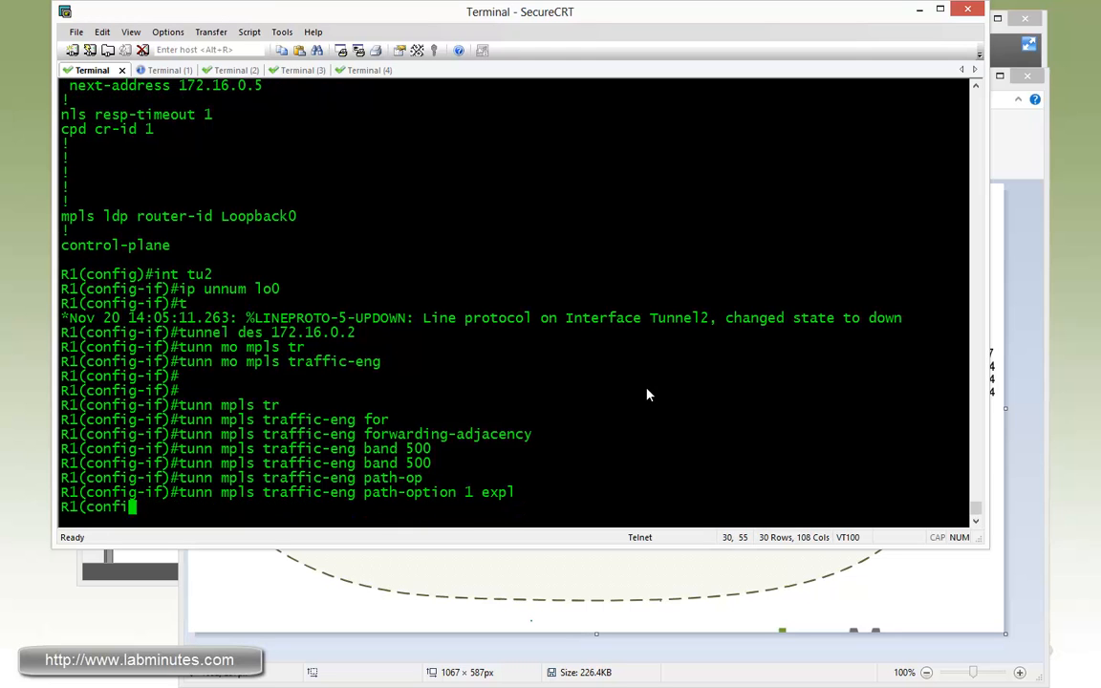
type("icit name")
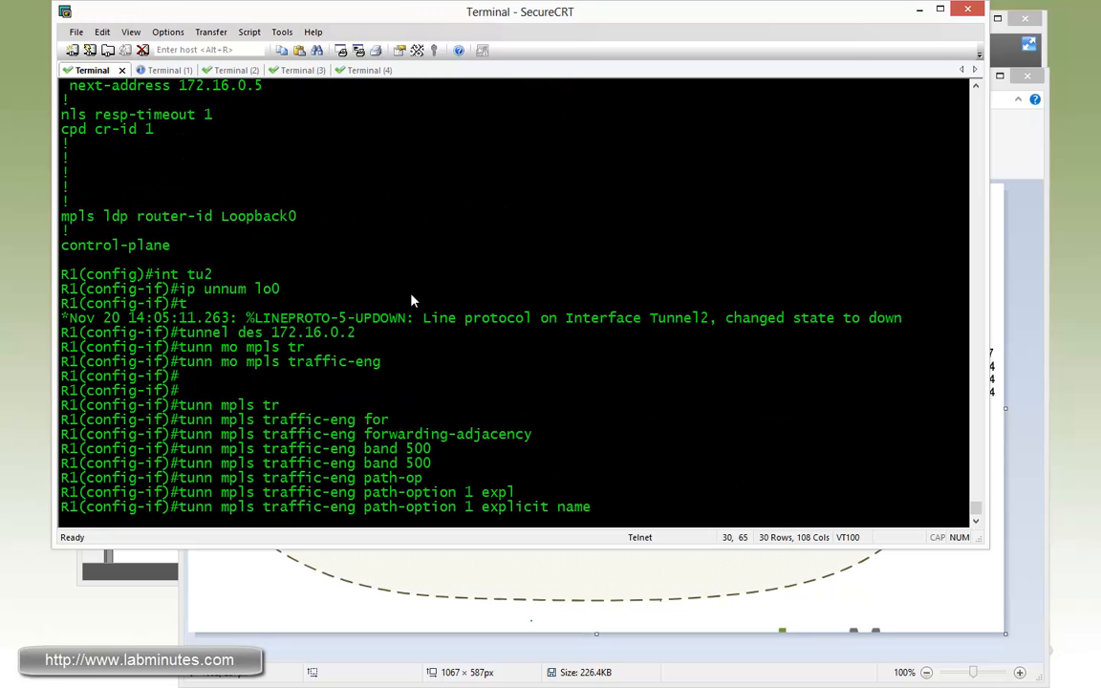
type("R32")
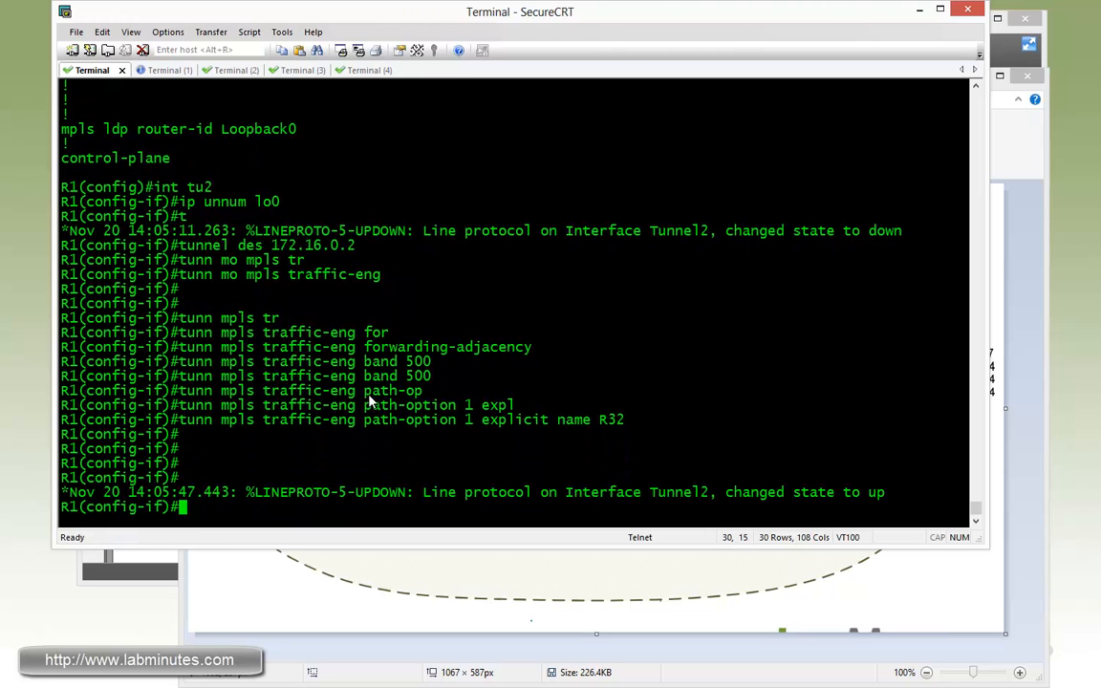
mouse_move(368, 440)
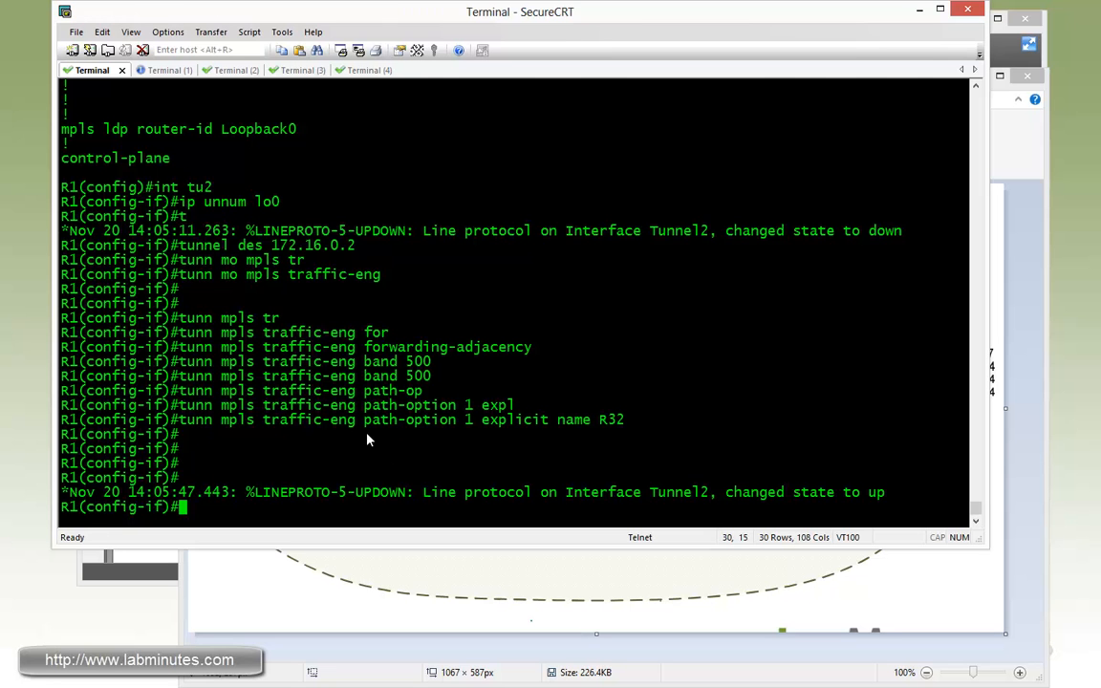
Show R1's Tunnel2 running configuration with 'do sh run int tu2'.
left_click(153, 70)
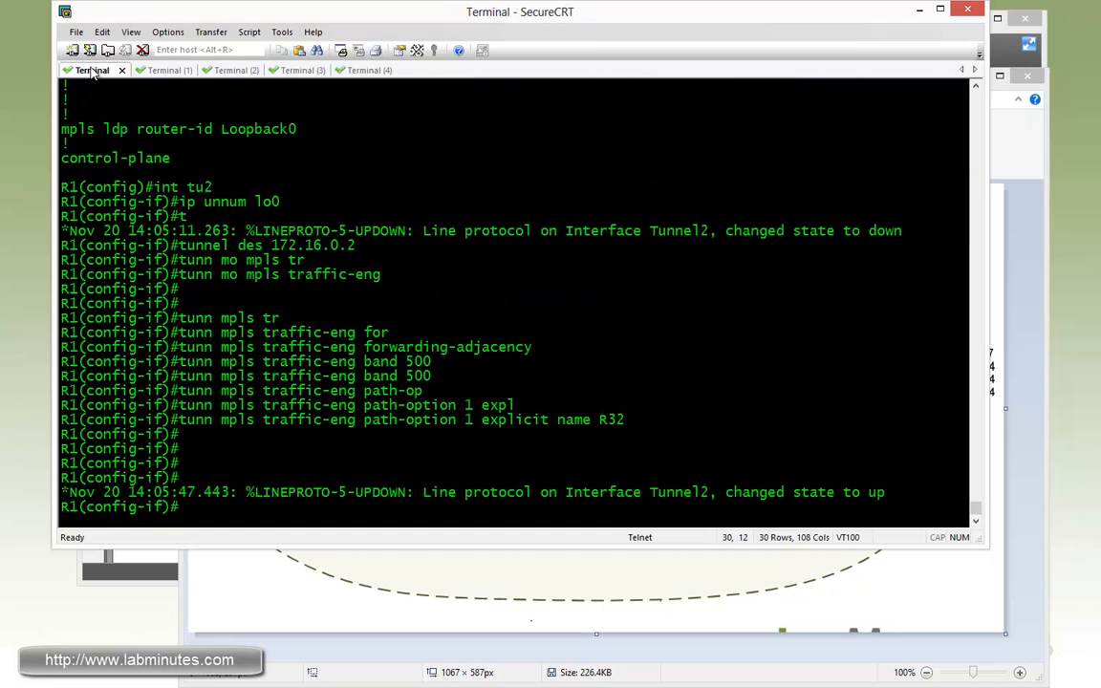
type("do shr un i")
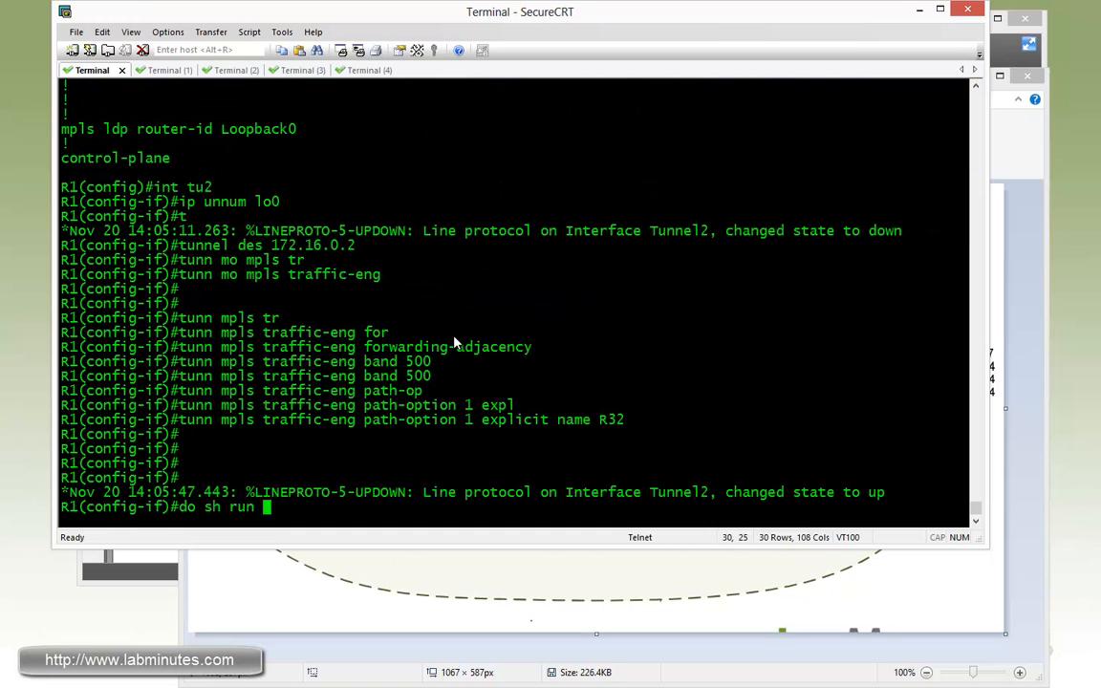
type("int tu2")
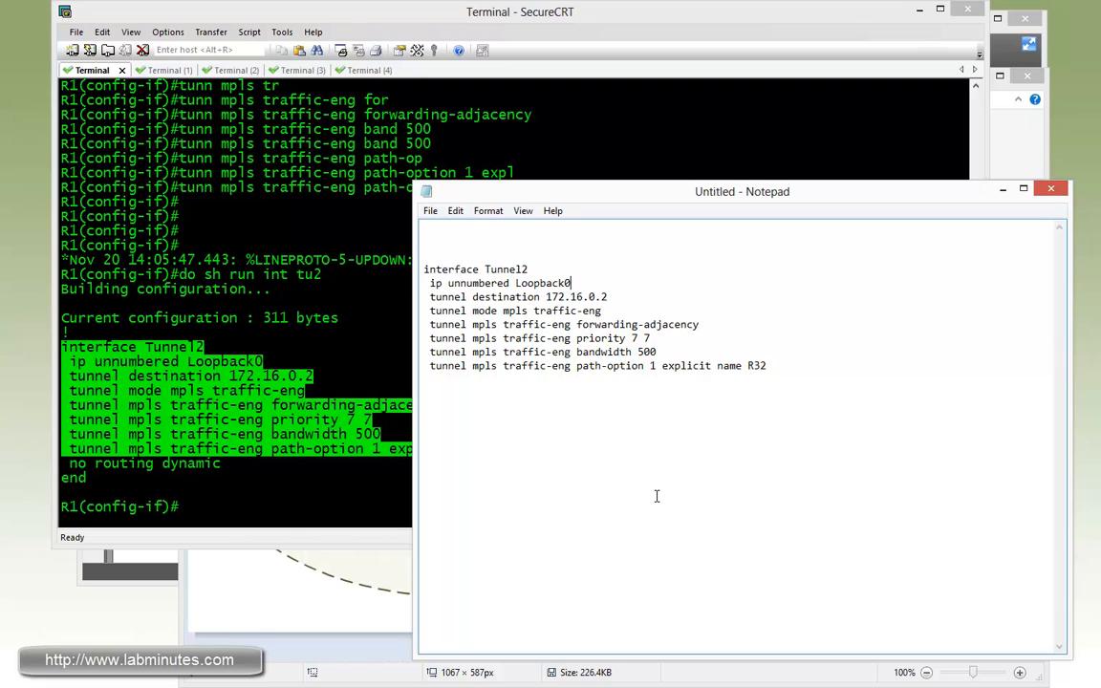
In Notepad add explicit path R31 via 172.16.0.3 then 172.16.0.1 to the copied config.
type("ip a")
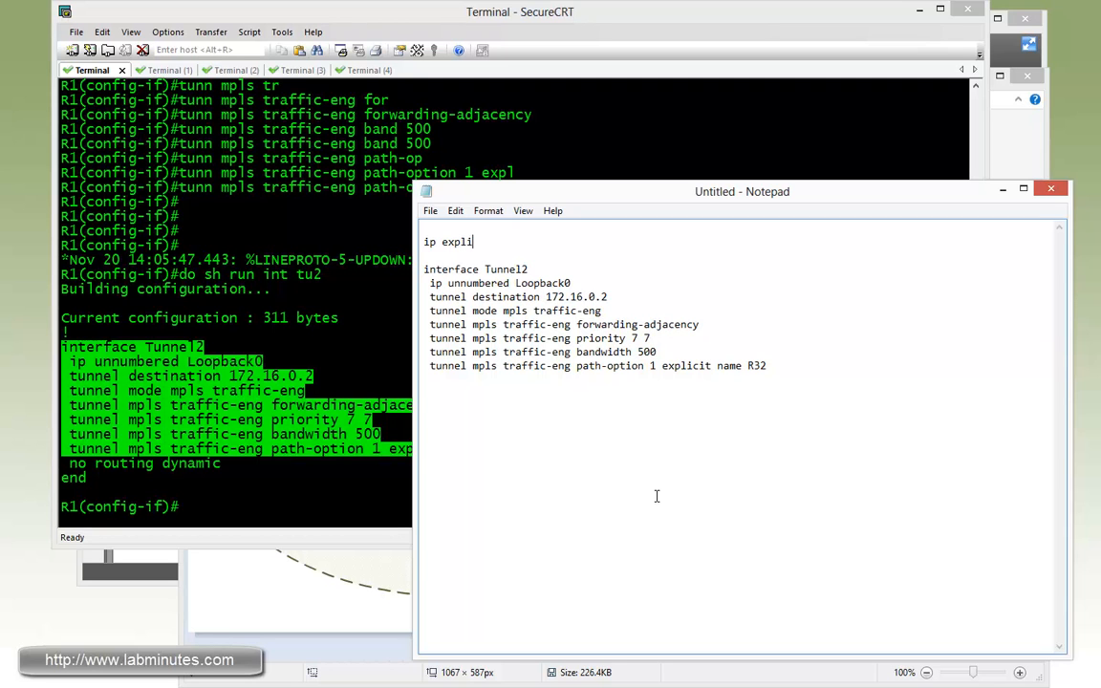
type("cit-pa")
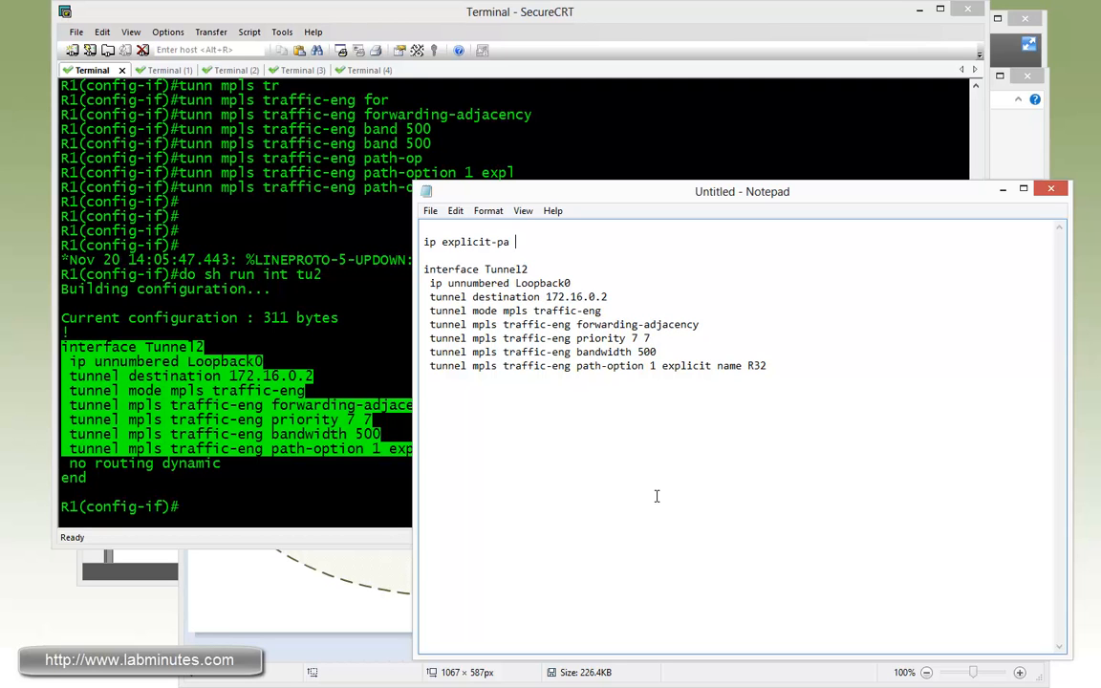
type("name R")
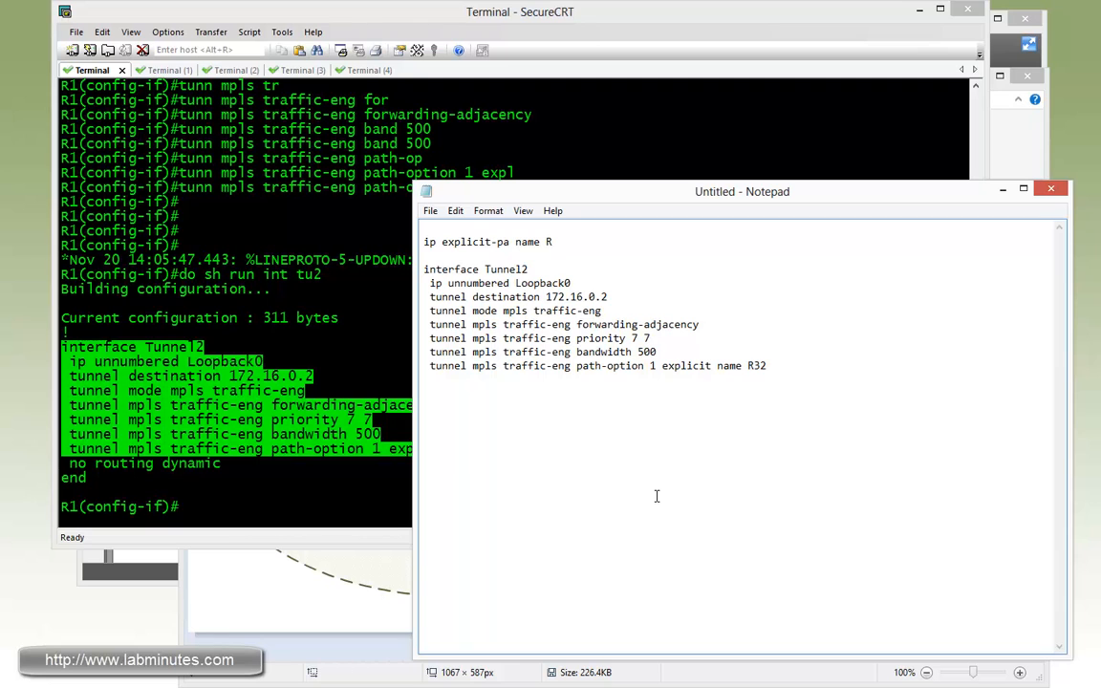
type("31")
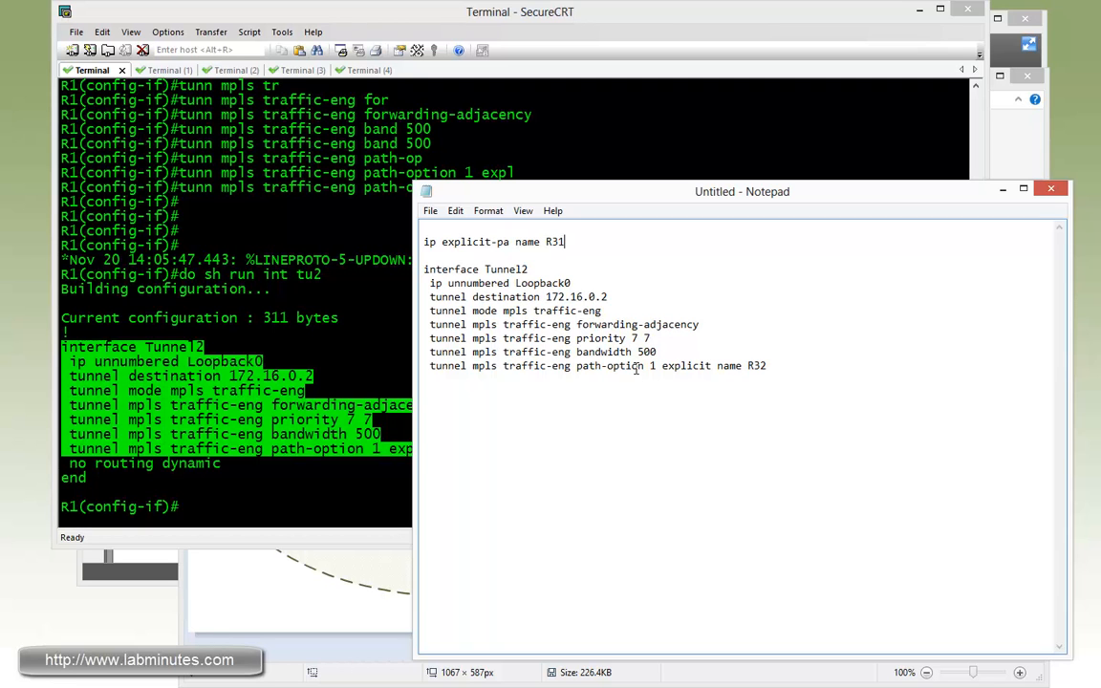
type("en")
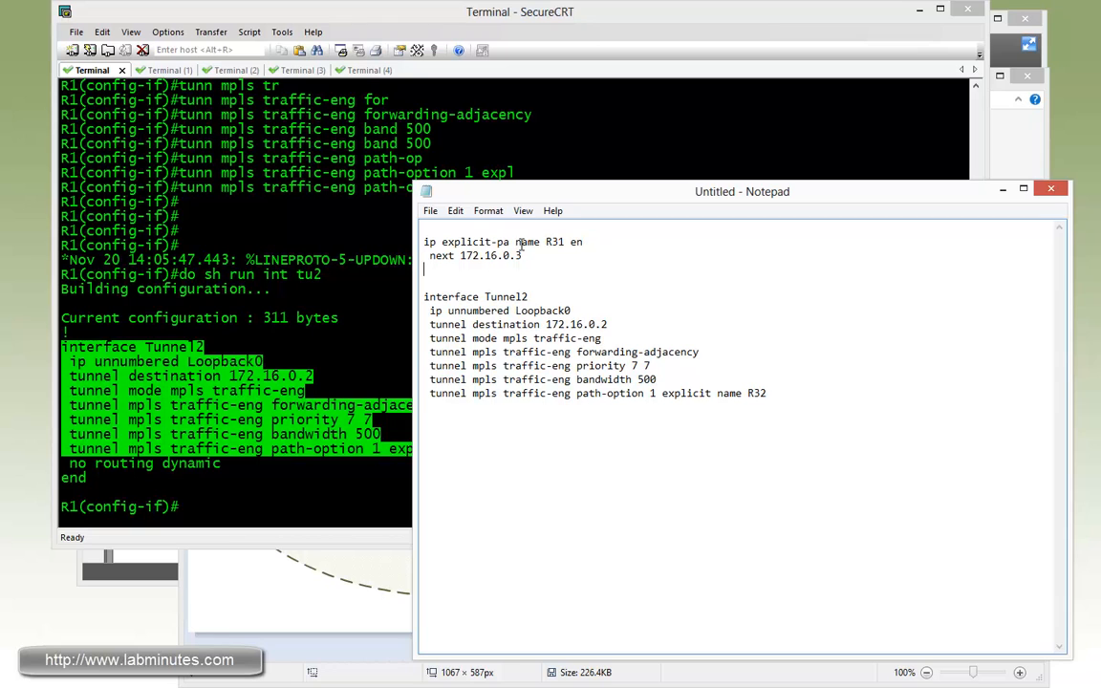
type("next 172.16.0.1")
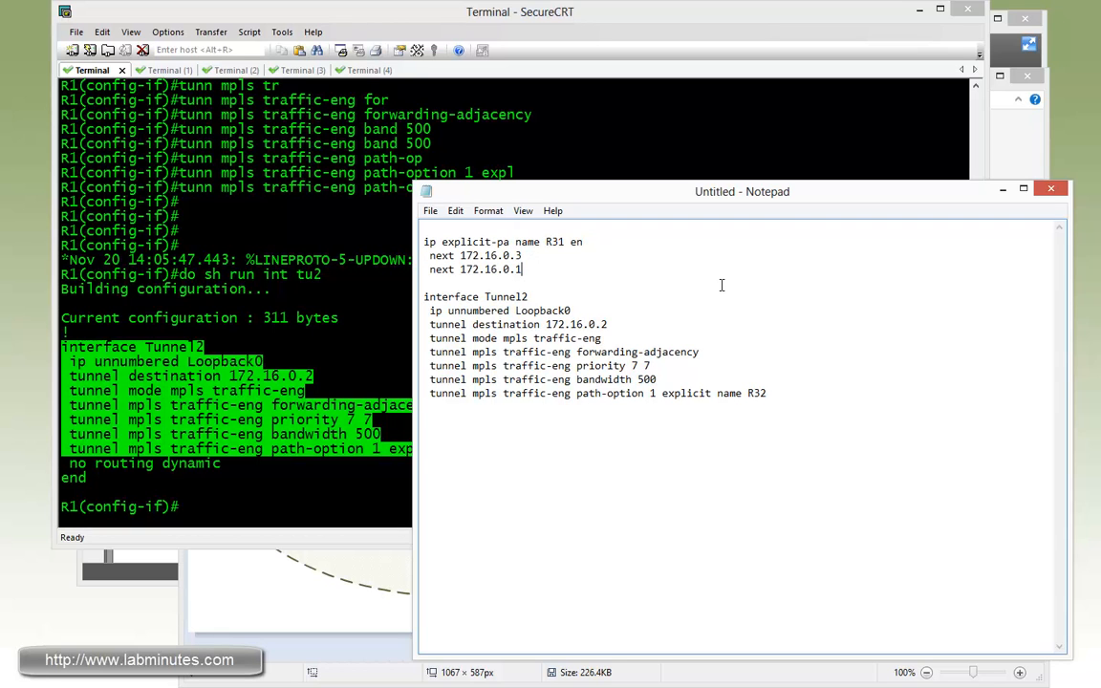
Adapt the tunnel destination and path name R31, copy the config and apply it on R2.
double_click(505, 296)
type("1")
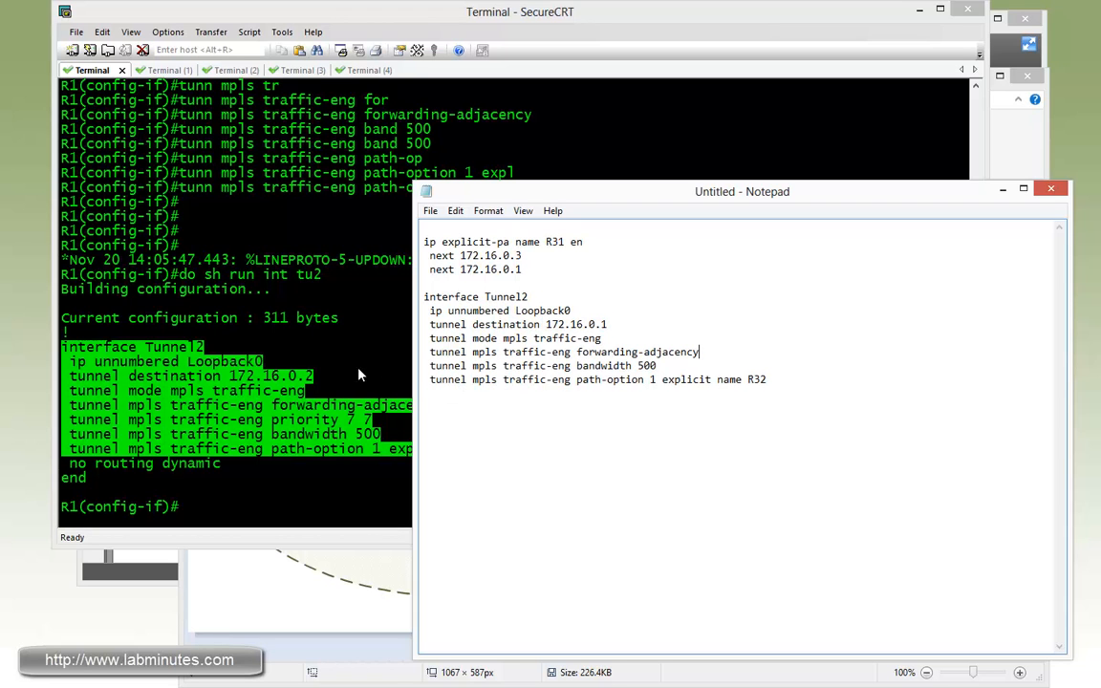
double_click(556, 240)
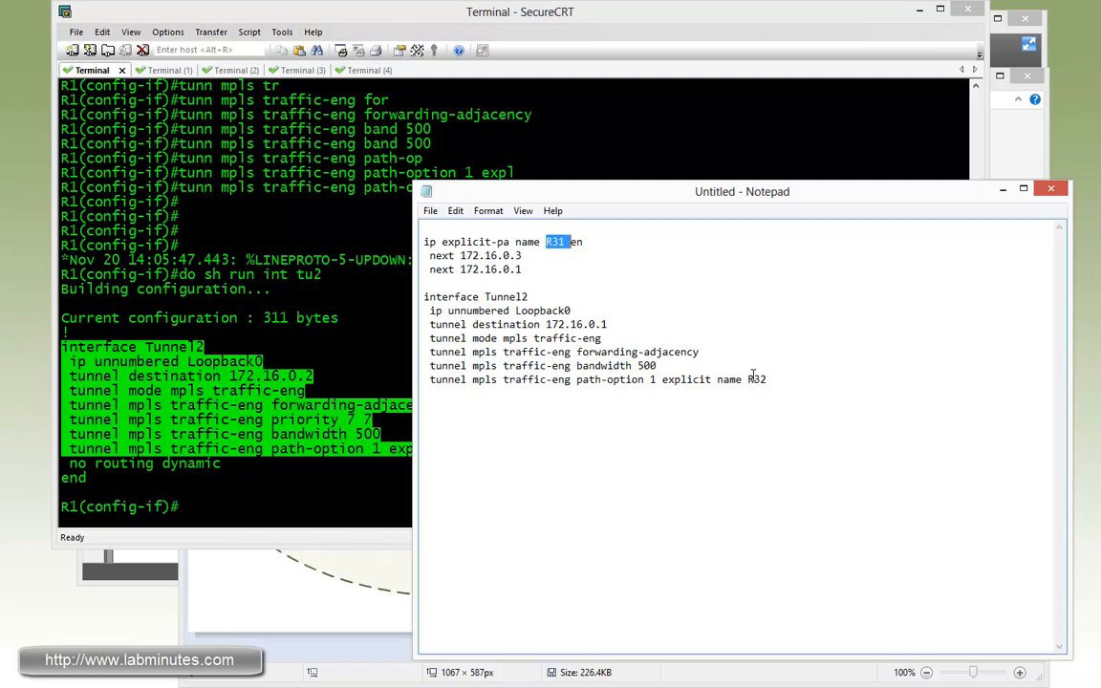
key("ctrl+a")
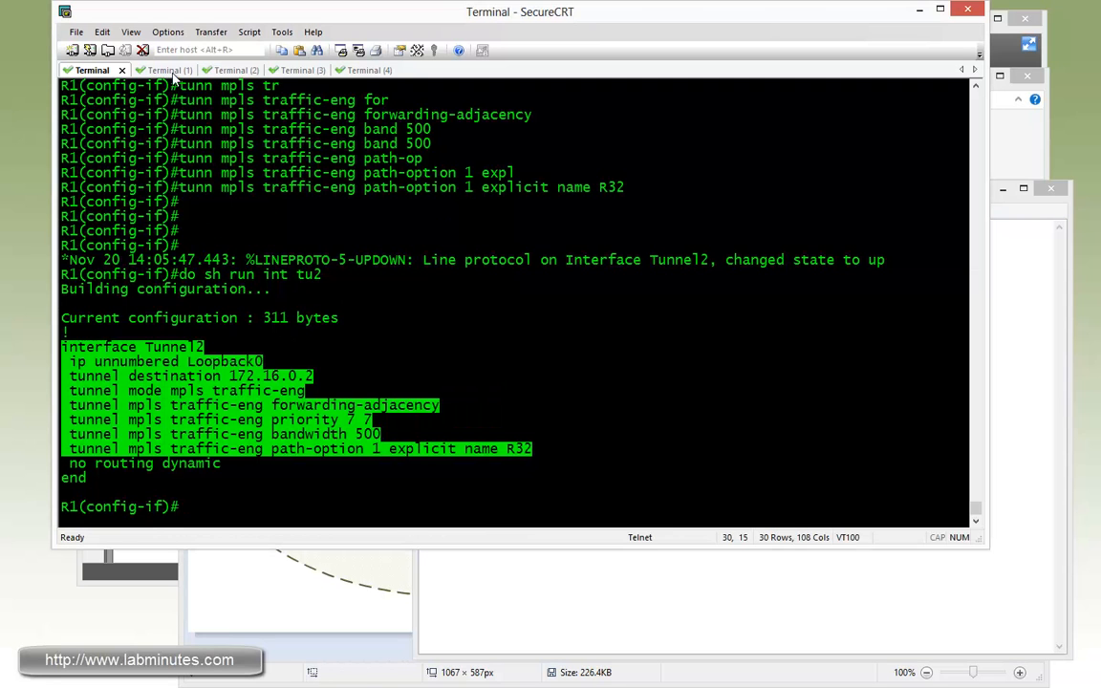
left_click(153, 69)
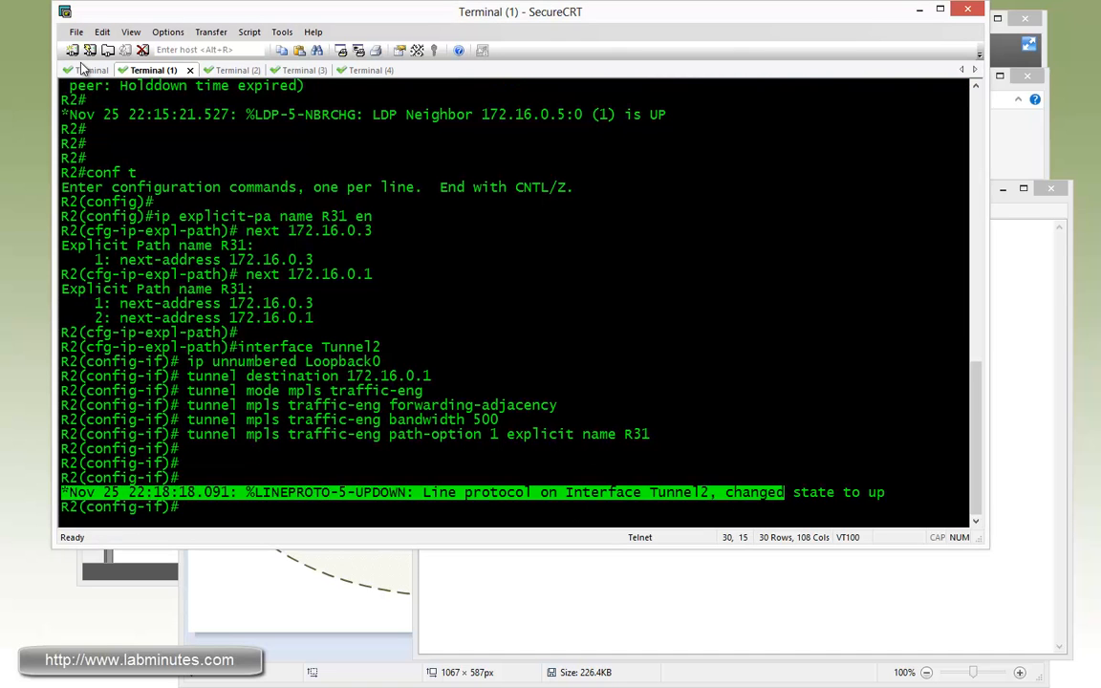
On R1 verify Tunnel2 is up on path R32, weight 30 versus shortest unconstrained weight 20.
left_click(91, 69)
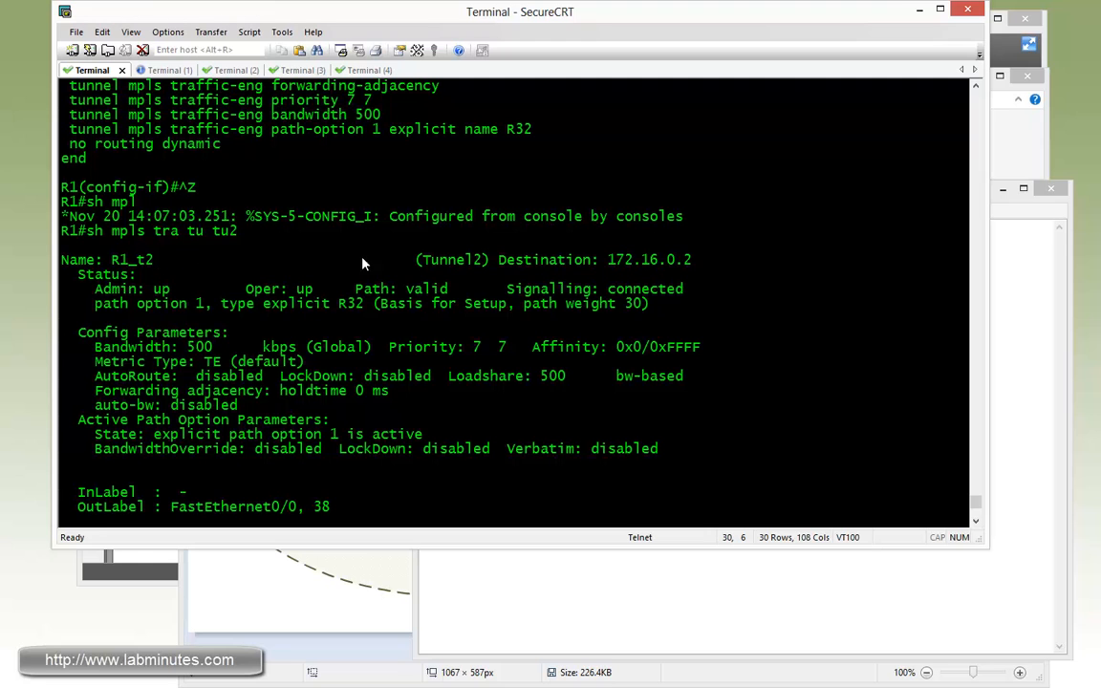
mouse_move(317, 294)
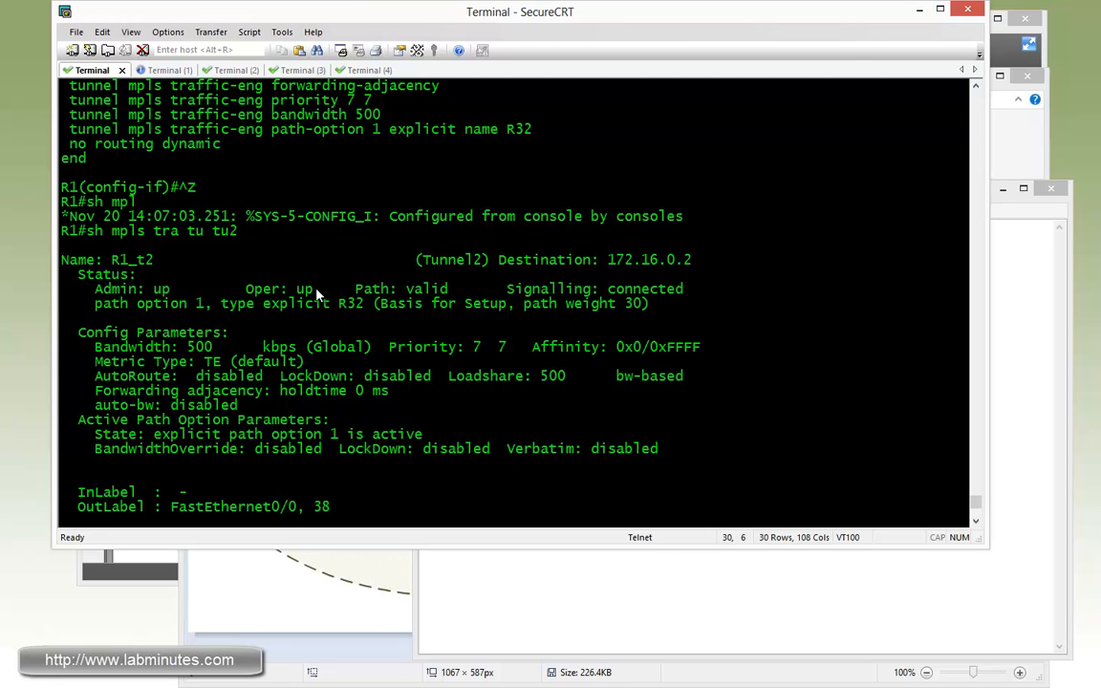
mouse_move(317, 296)
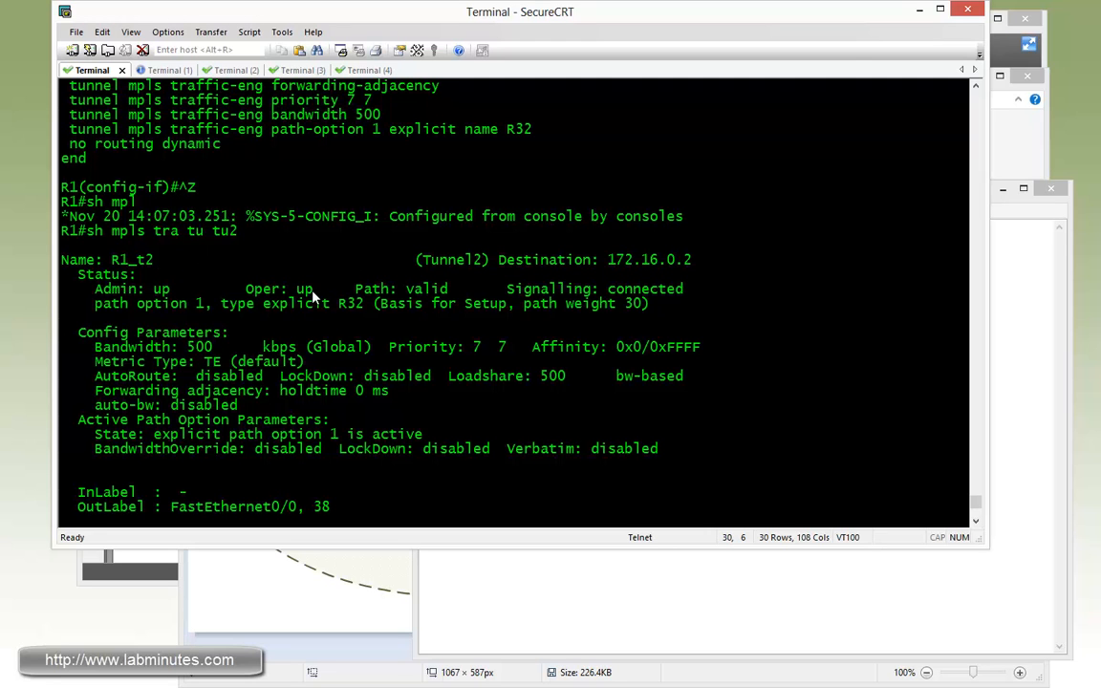
double_click(592, 288)
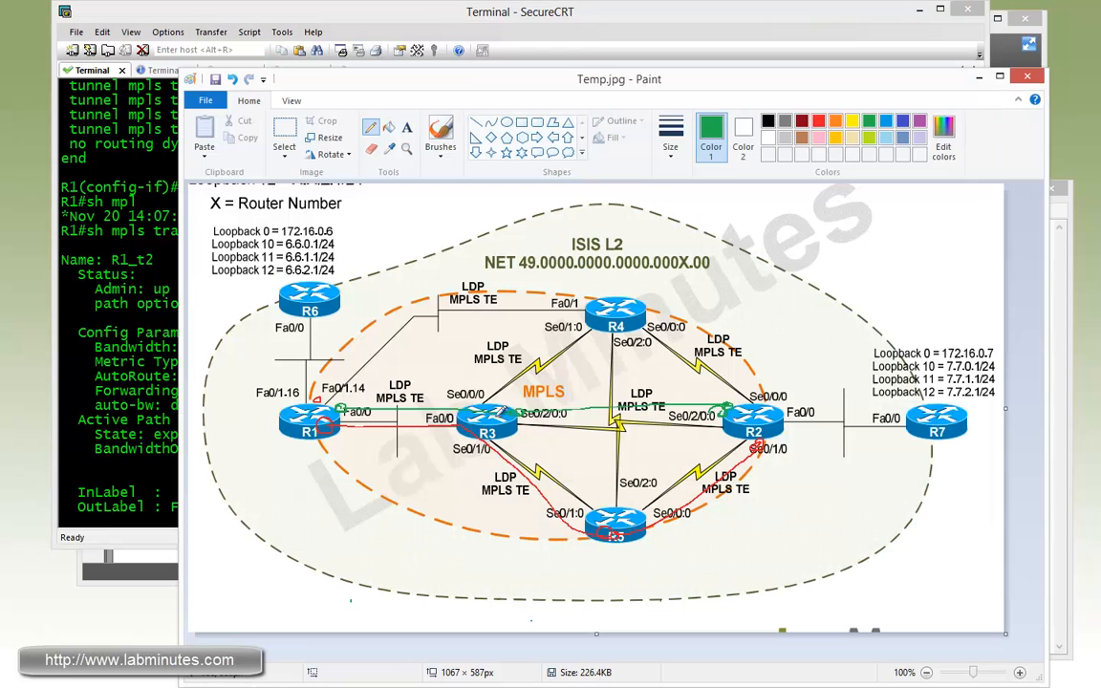
mouse_move(535, 430)
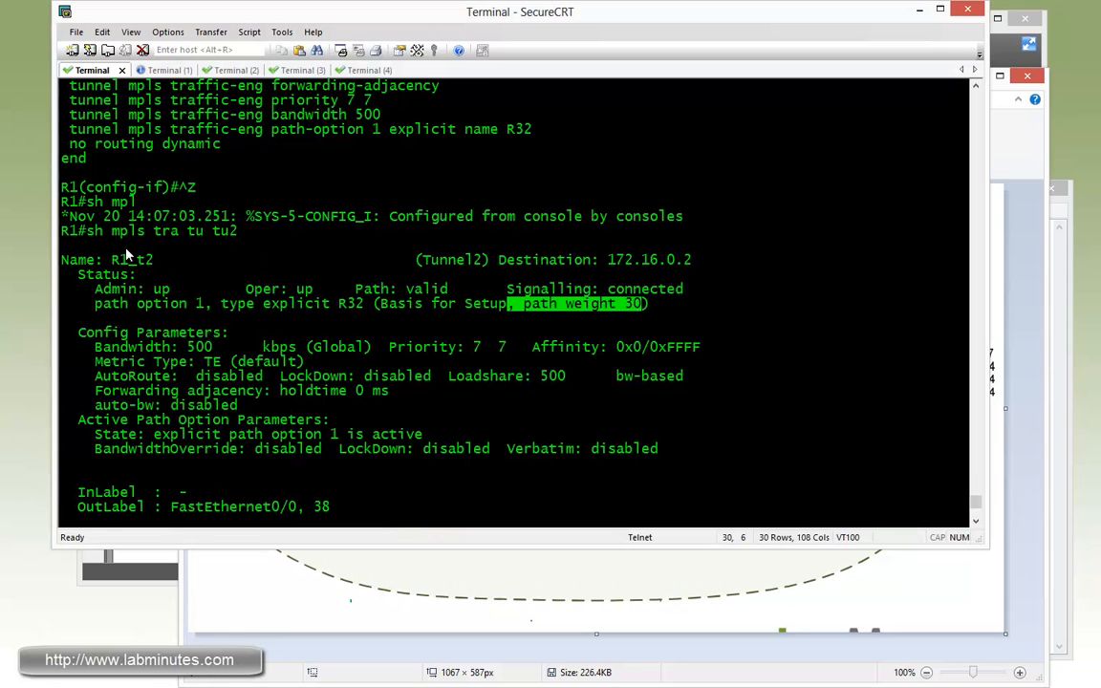
scroll("down", 3)
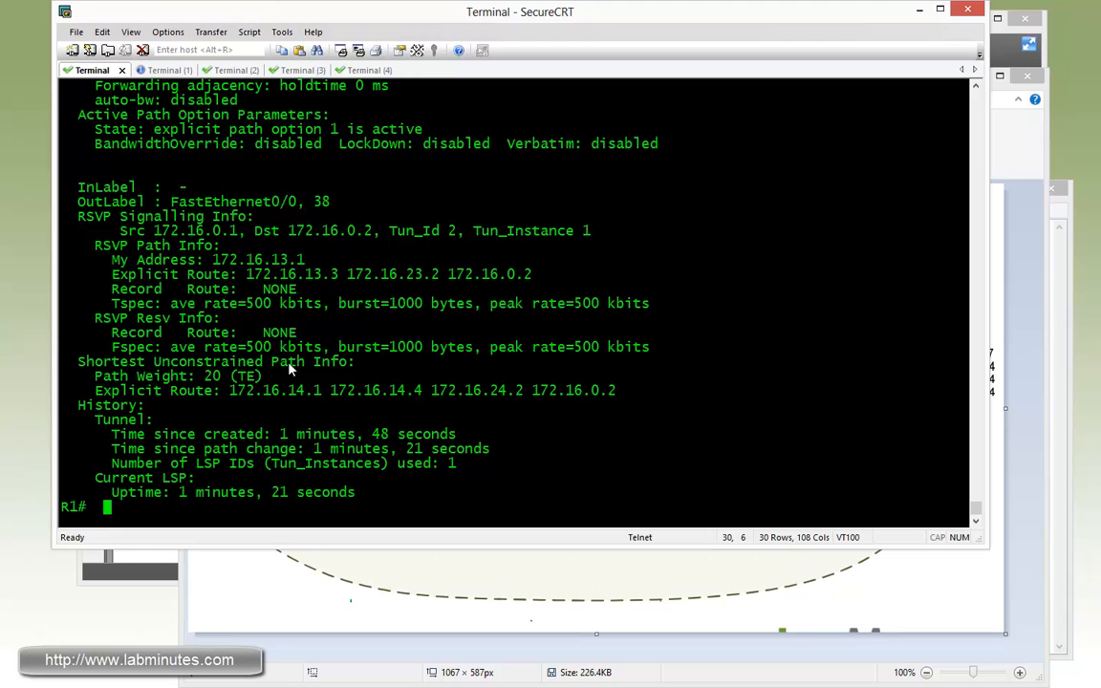
mouse_move(160, 376)
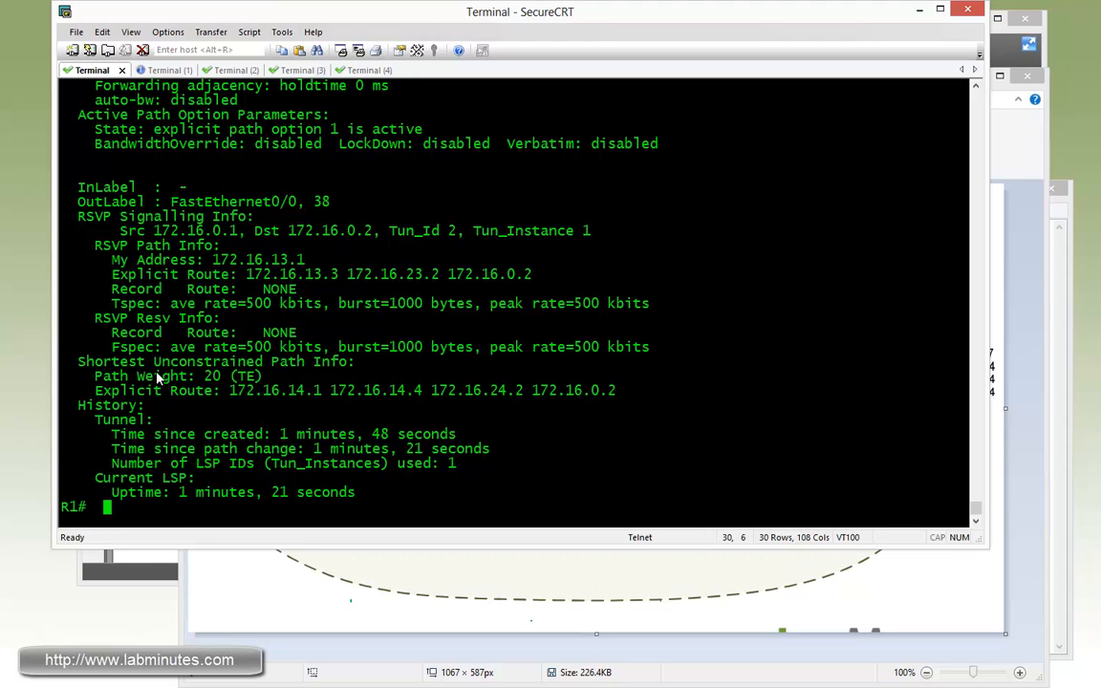
left_click_drag(111, 375, 252, 376)
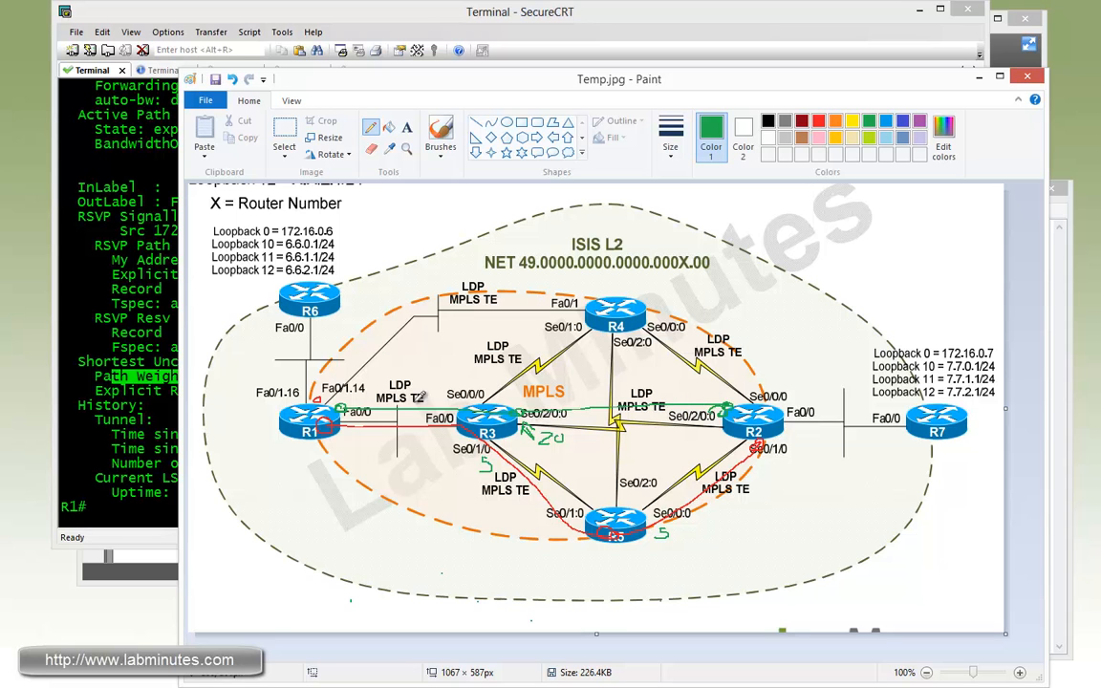
mouse_move(815, 418)
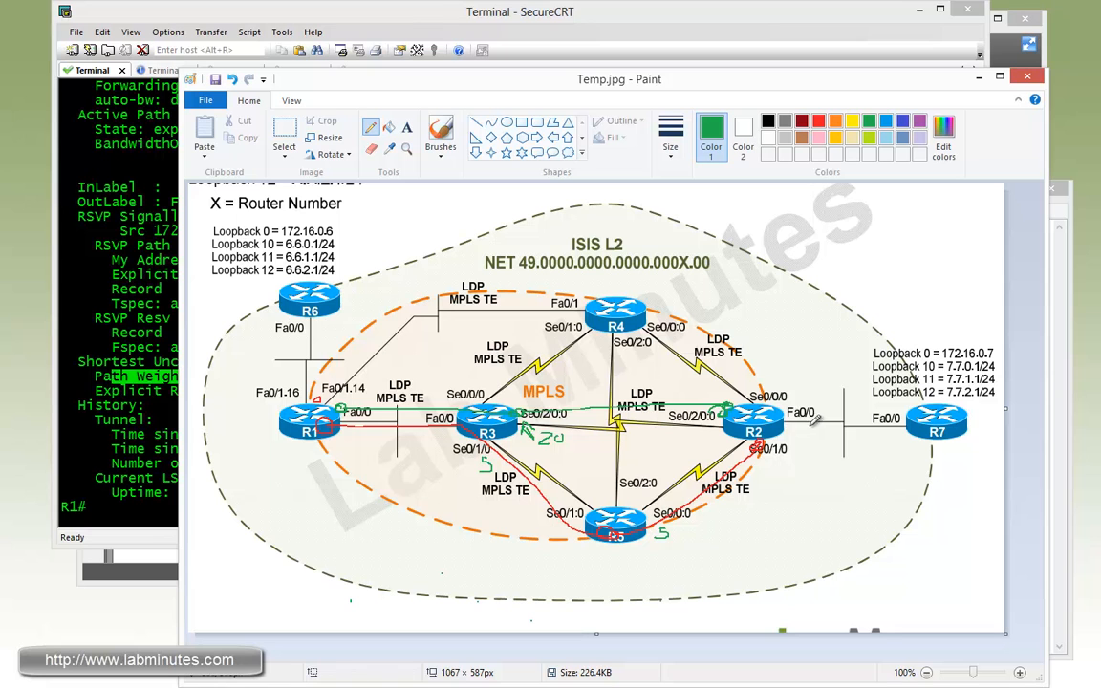
mouse_move(698, 395)
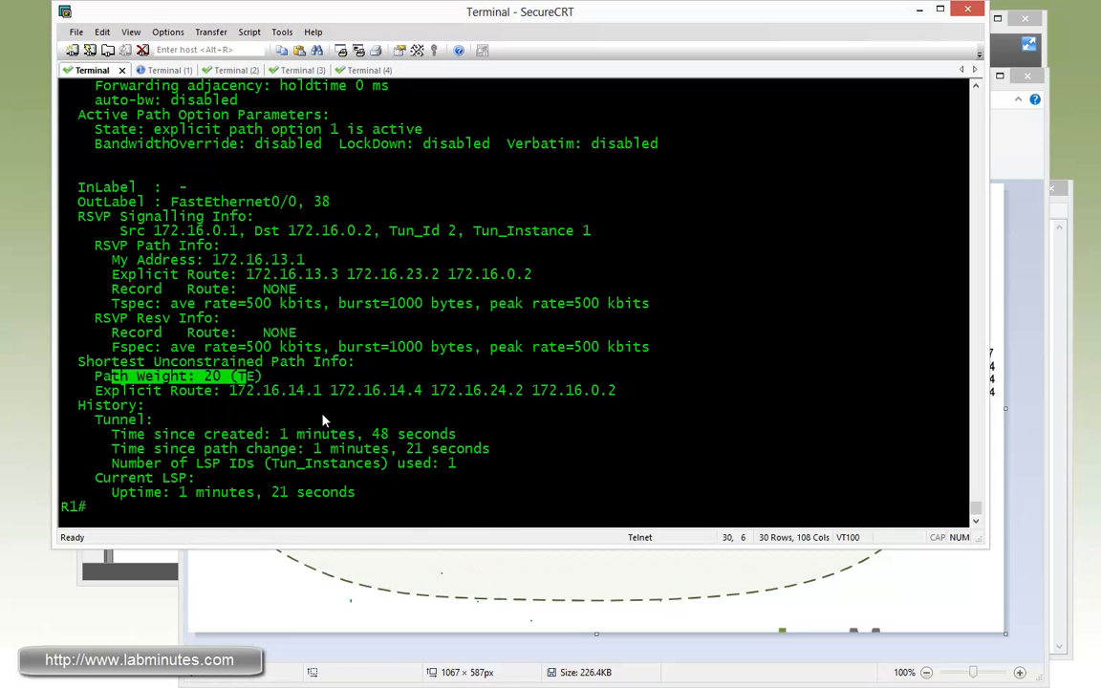
Show R1's detailed IS-IS level-2 LSP R1.00-00, listing R2.00 as extended neighbour at metric 10.
type("sh si")
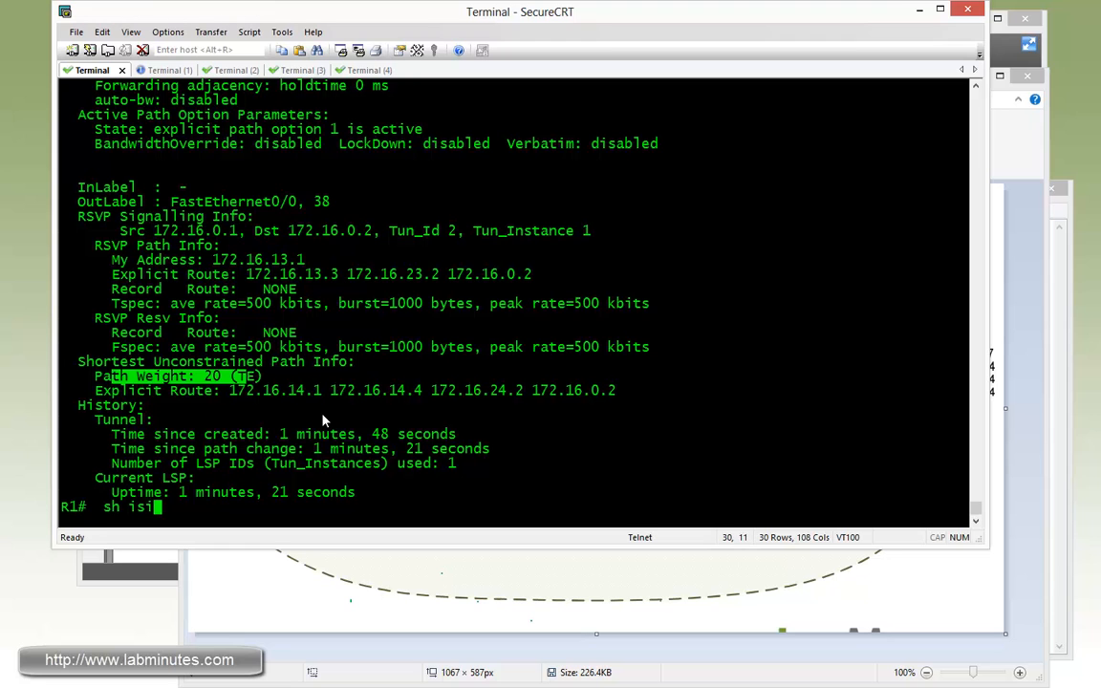
type("data")
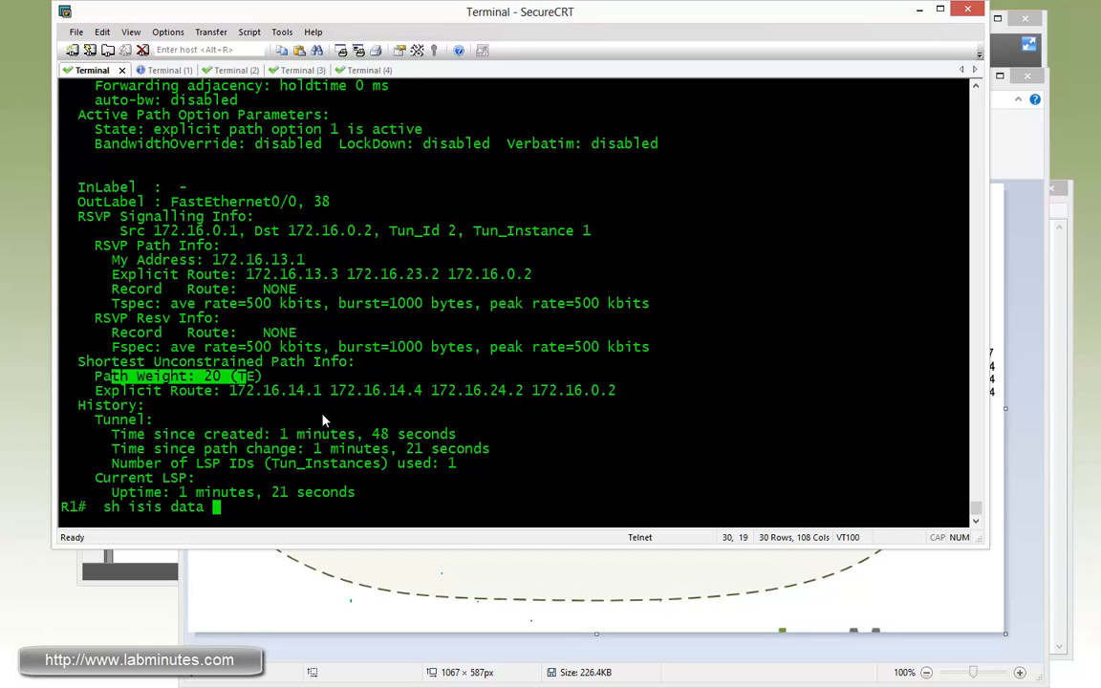
type("level-23")
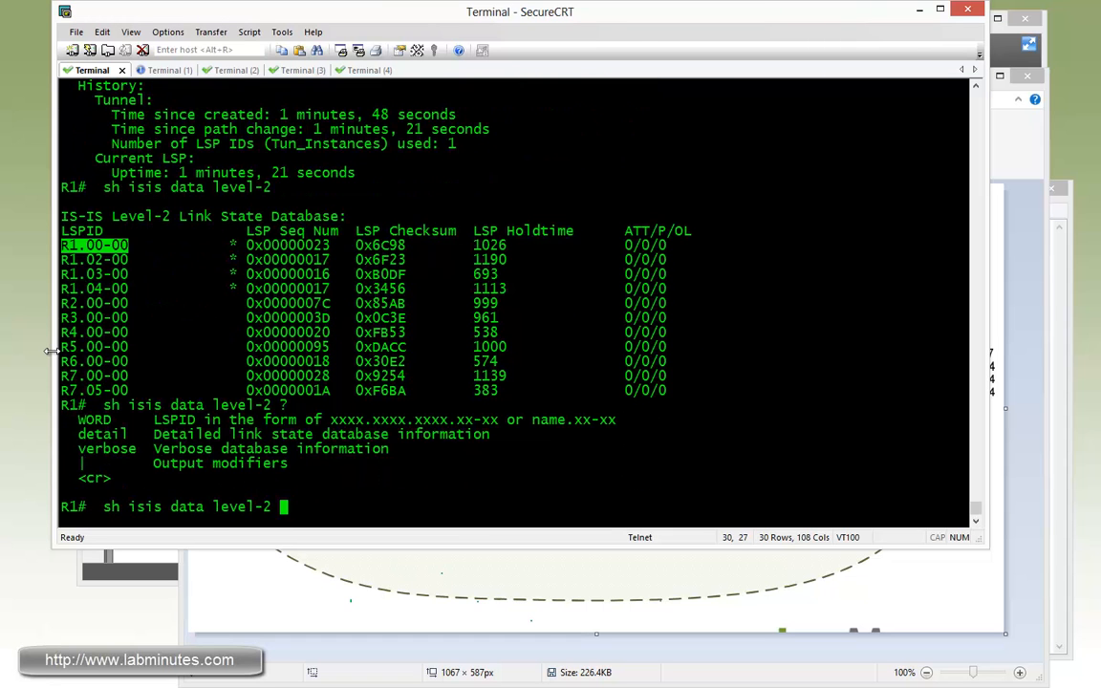
type("R1.00-00")
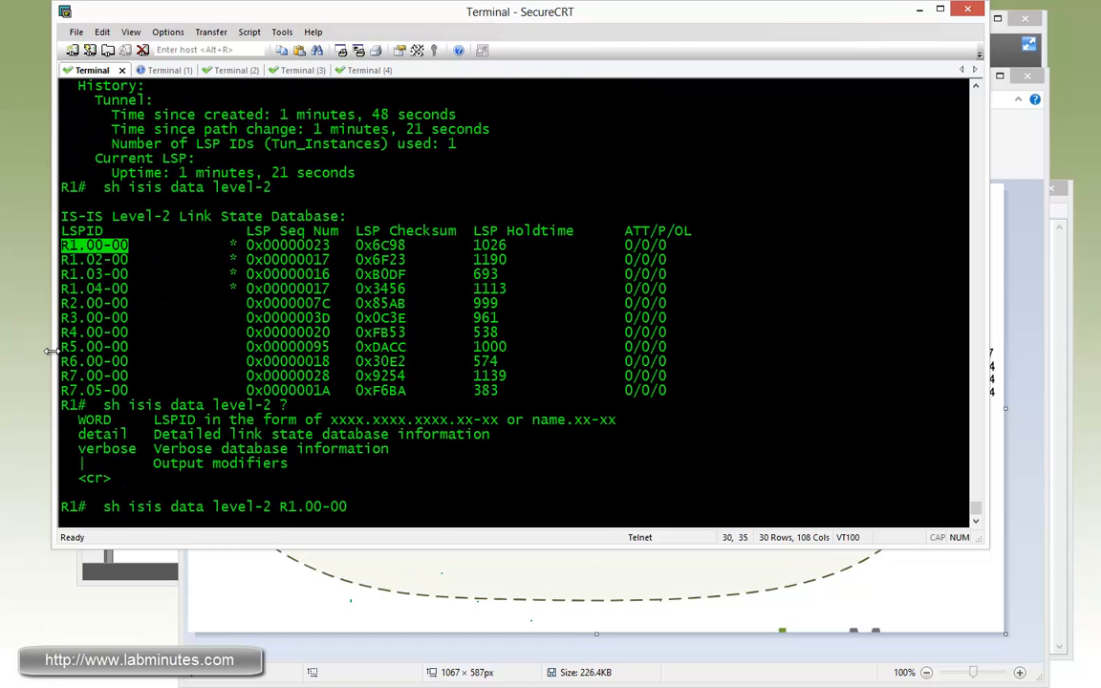
type("de")
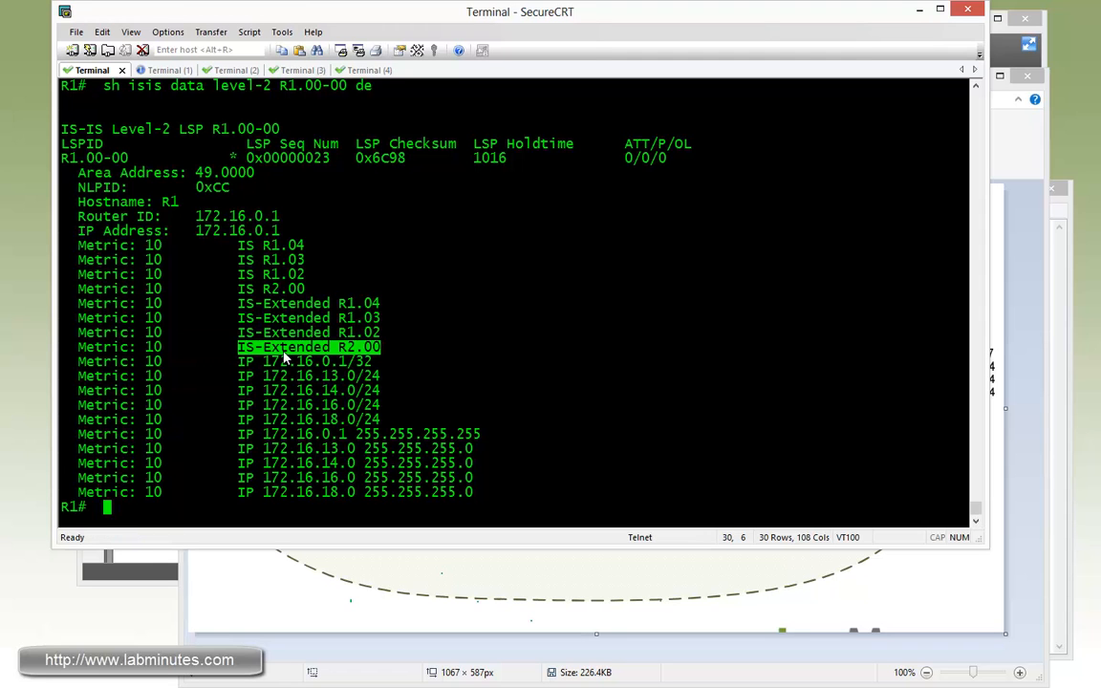
mouse_move(389, 358)
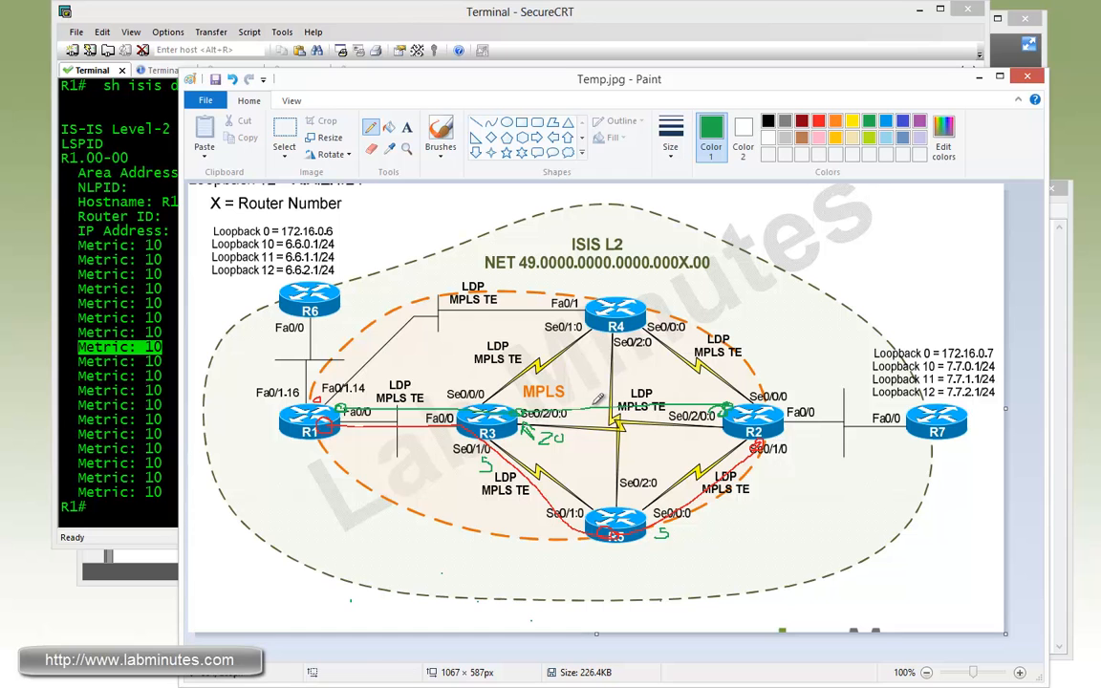
mouse_move(163, 352)
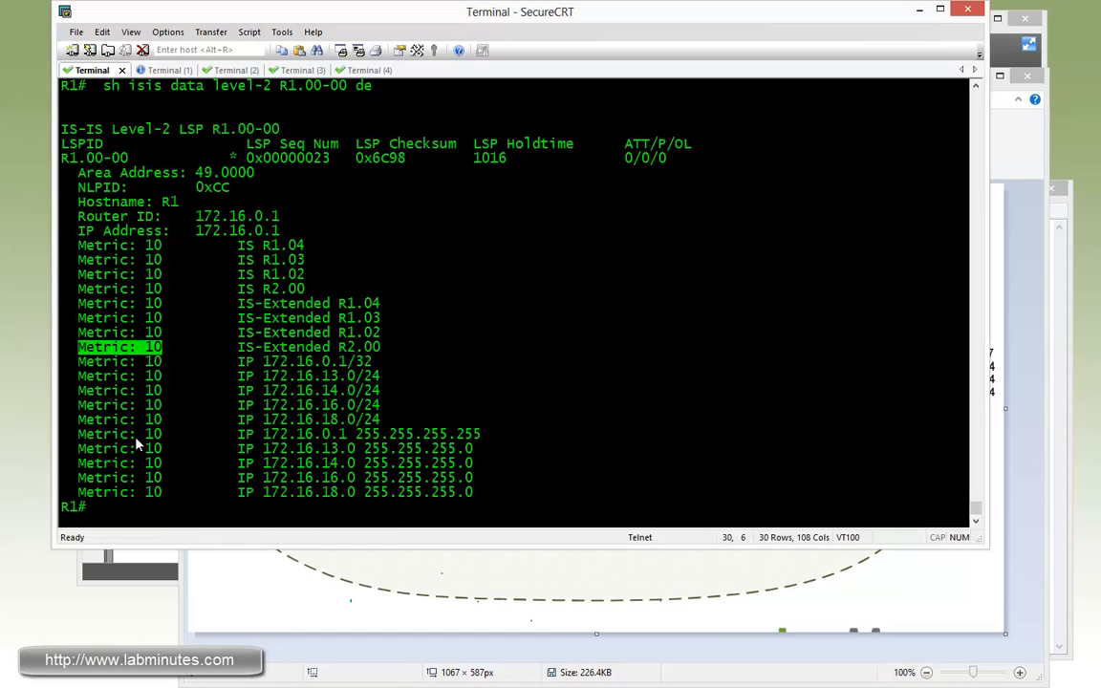
Show R1's IS-IS routes and check next hops for R7's 7.7.x.0 loopbacks.
type("sh ip route")
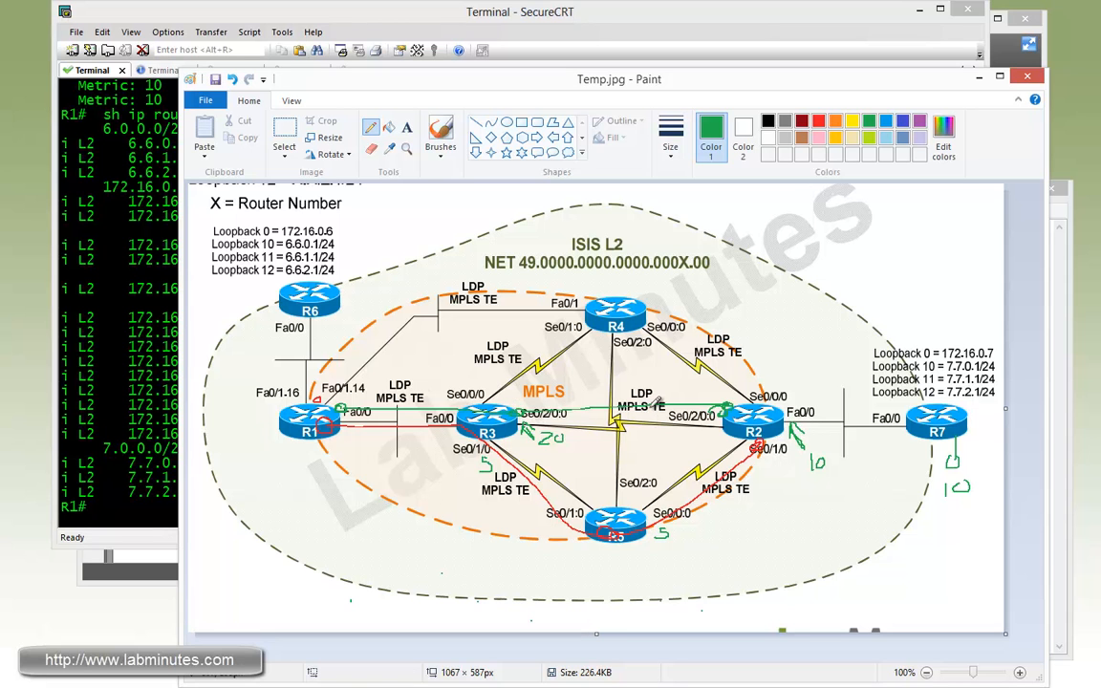
mouse_move(655, 400)
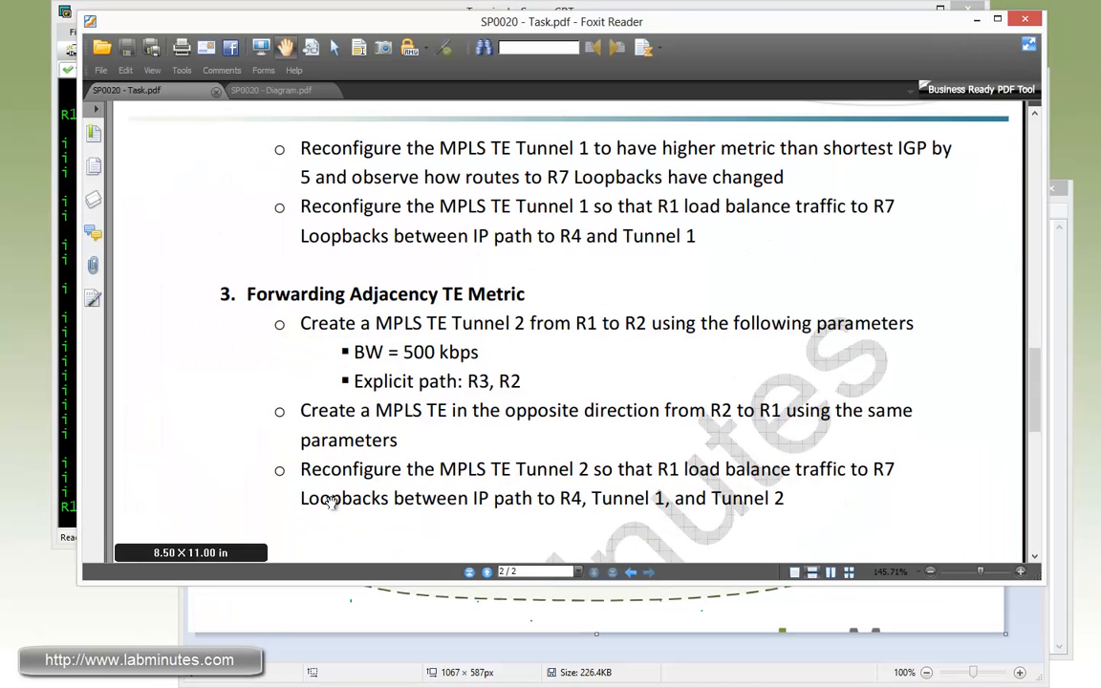
mouse_move(481, 494)
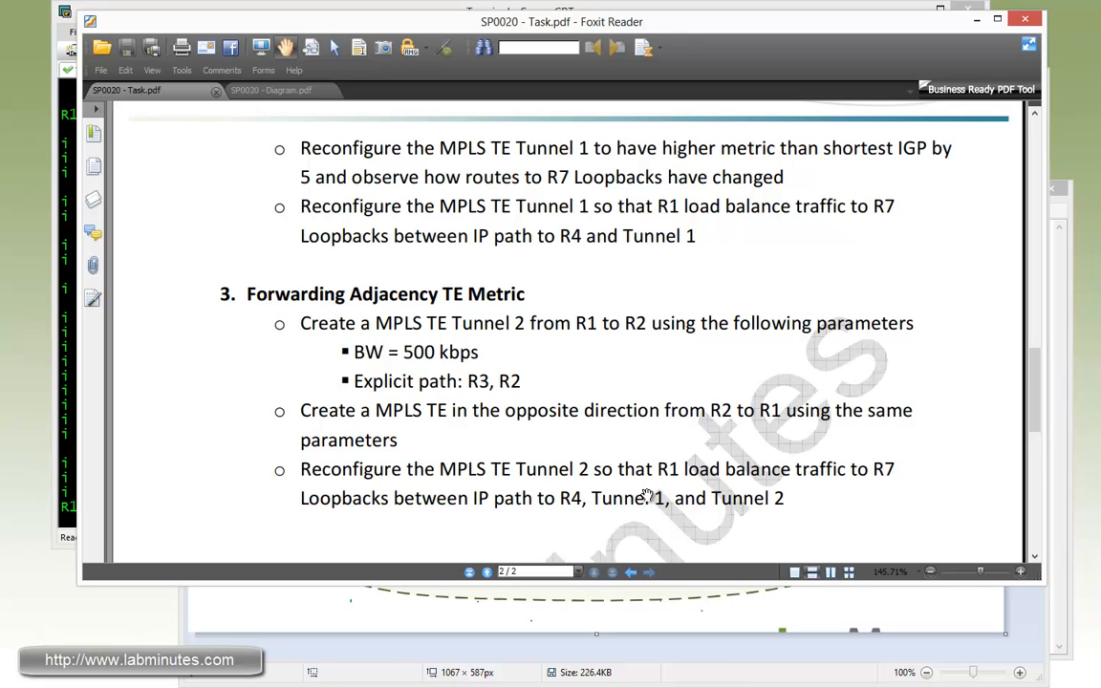
mouse_move(840, 490)
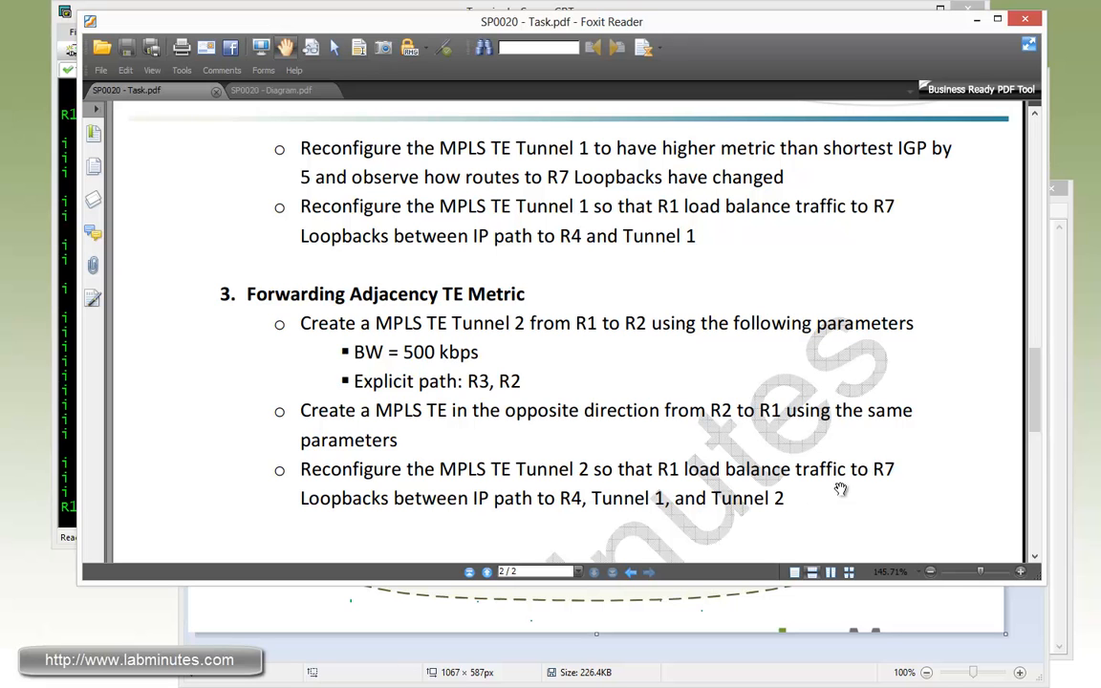
mouse_move(489, 516)
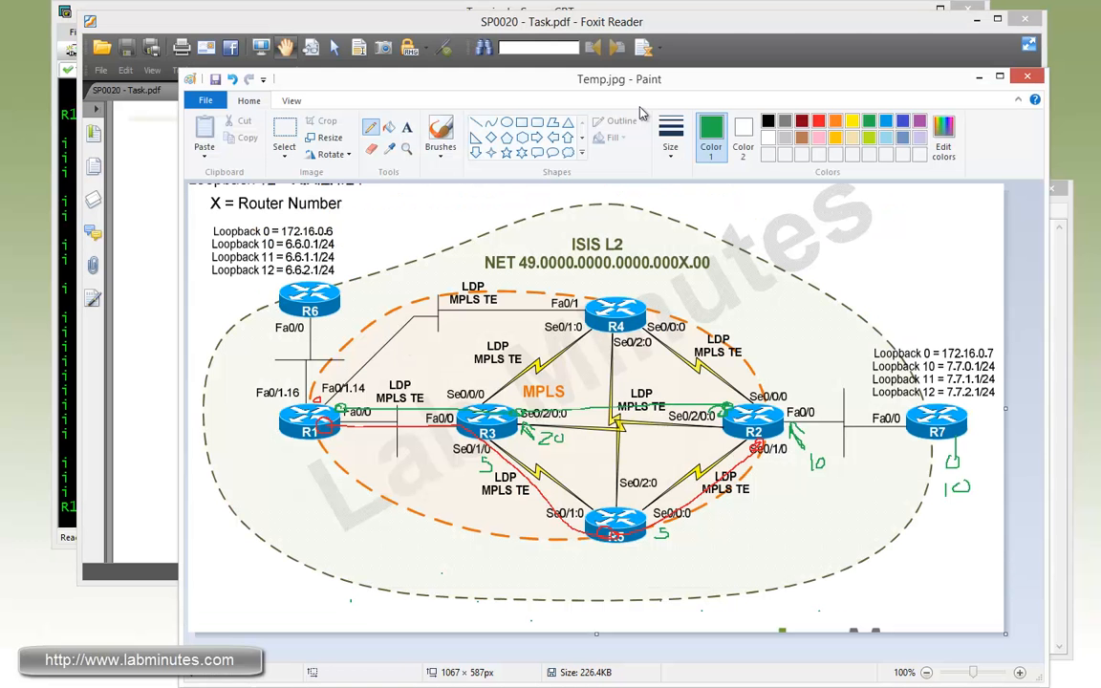
Mark in red the R1-to-R7 paths via R4 and via R5, each labelled 40.
left_click(802, 121)
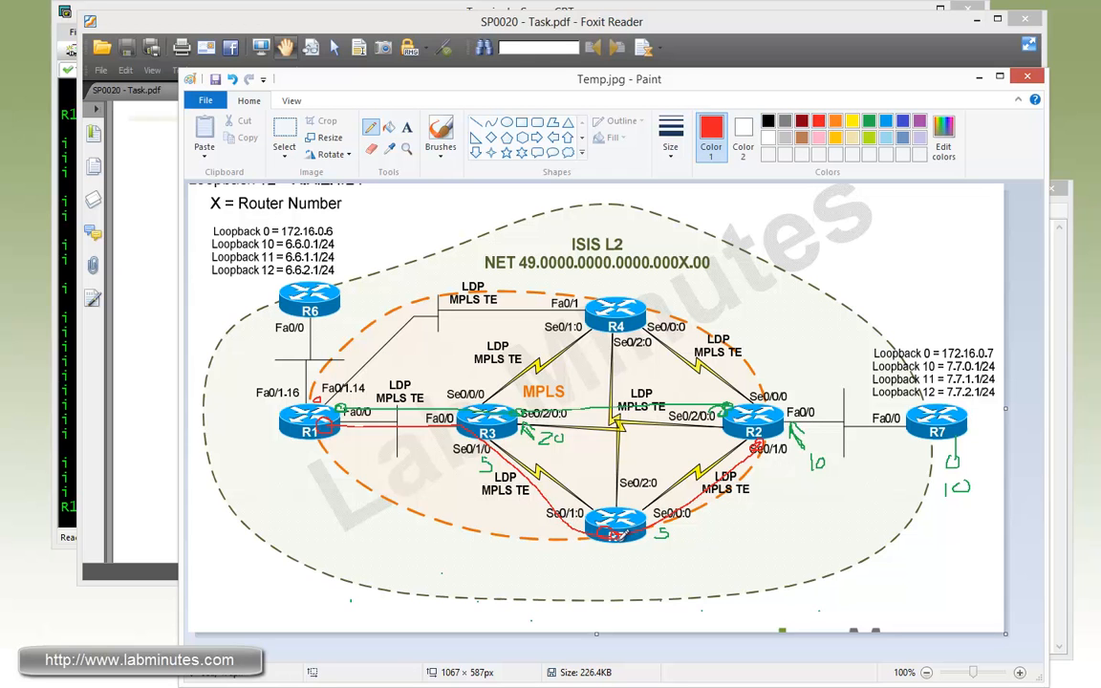
left_click_drag(635, 545, 698, 573)
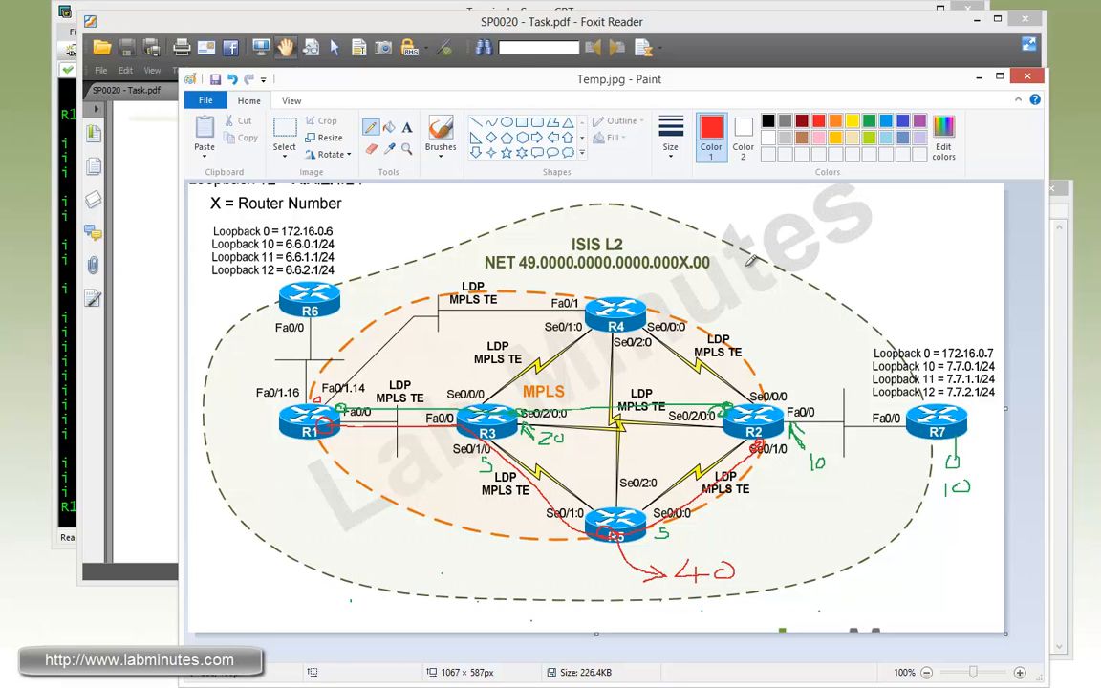
left_click_drag(755, 263, 664, 292)
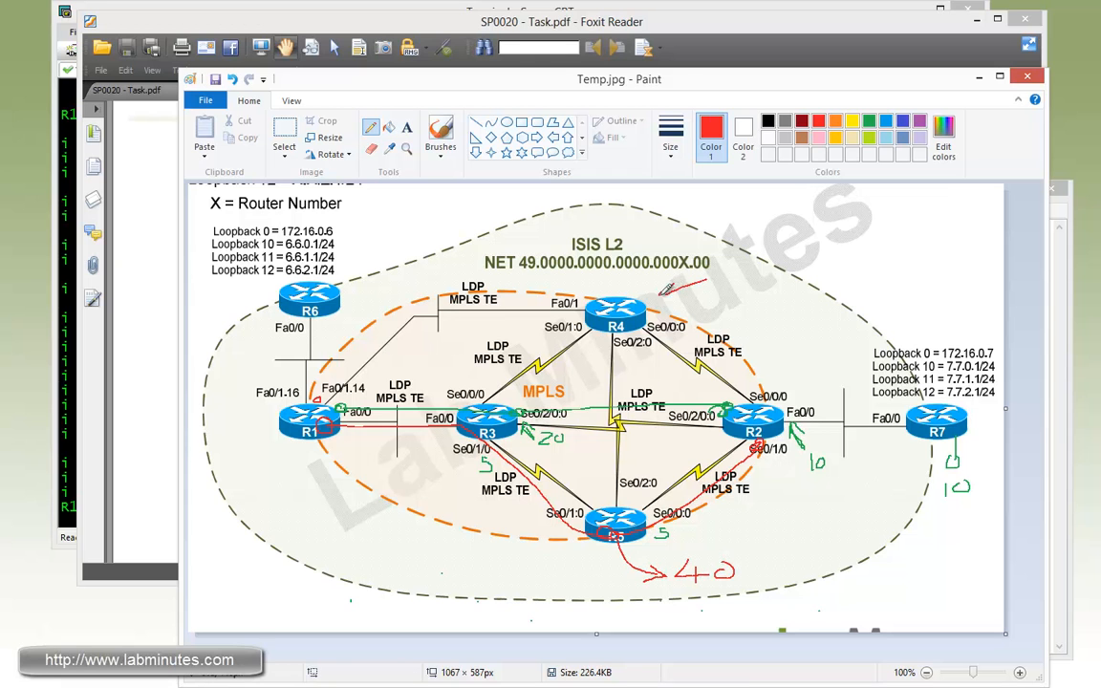
left_click_drag(316, 310, 875, 382)
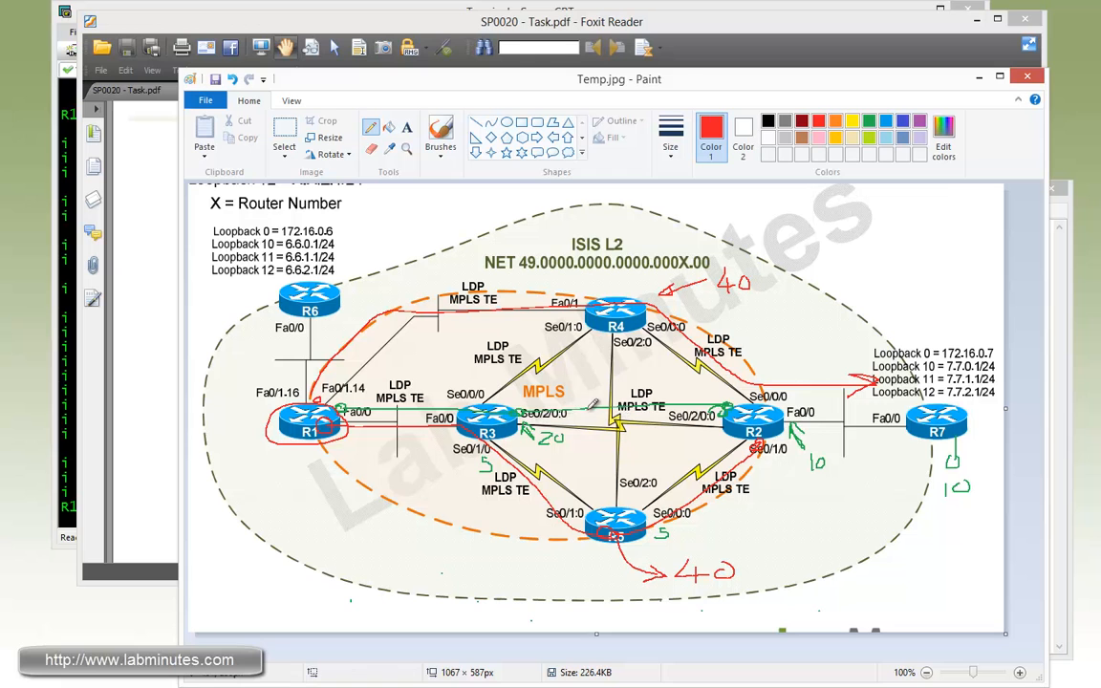
mouse_move(457, 375)
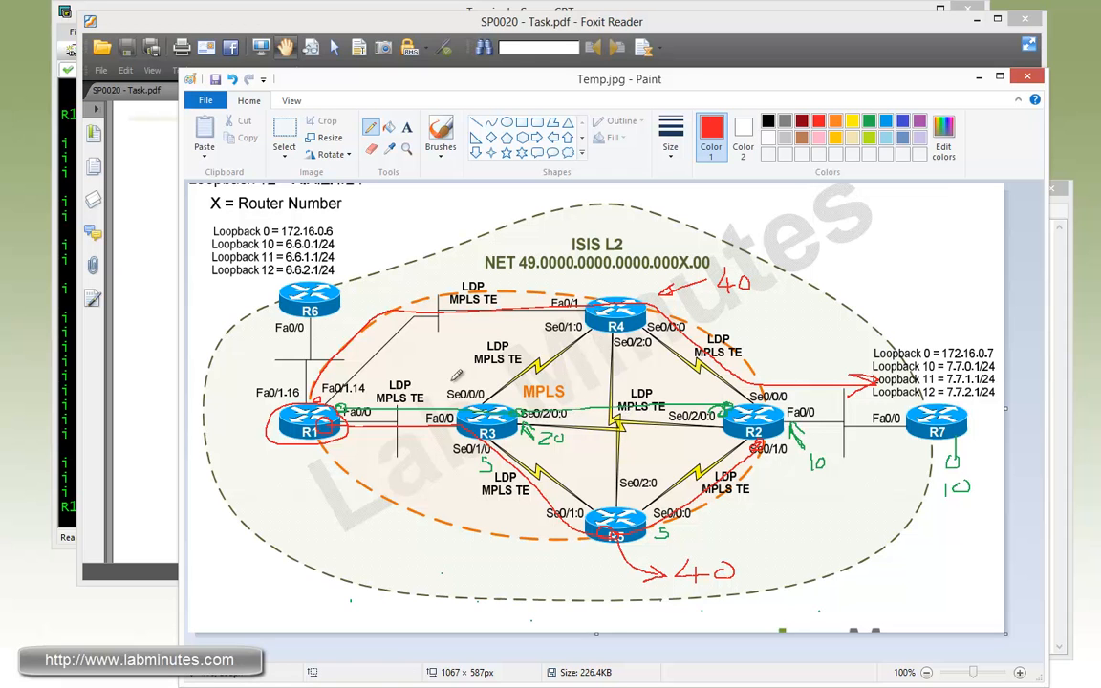
left_click(711, 127)
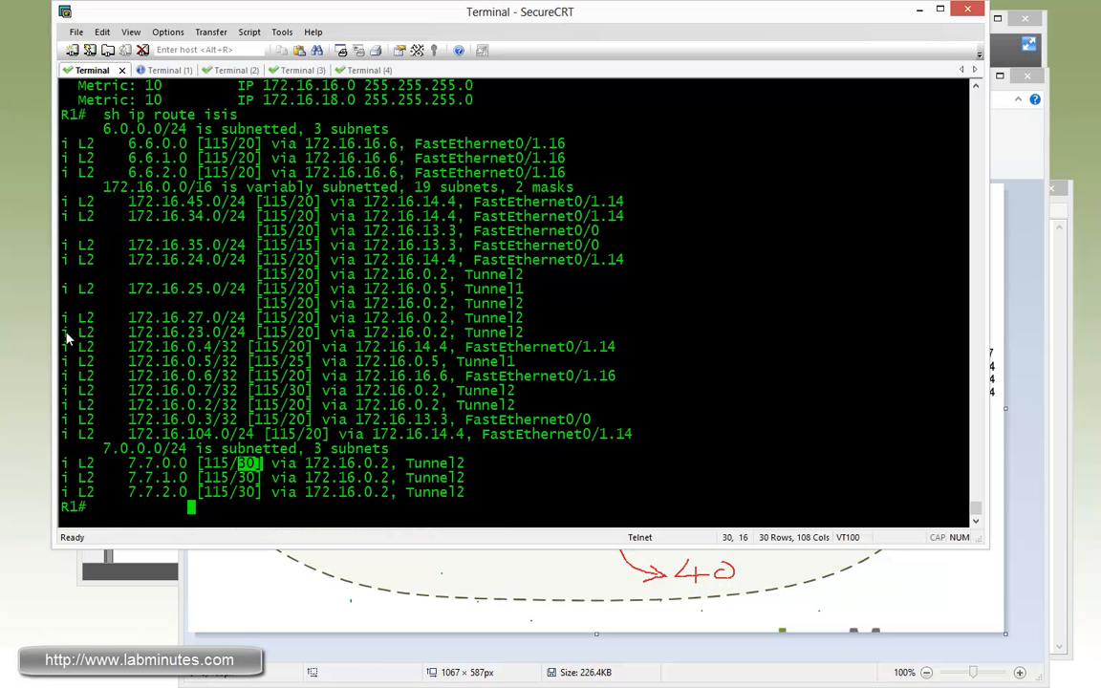
Set IS-IS metric 20 on R1's Tunnel2 and confirm R7 loopbacks load-balance across three paths.
type("conf t")
type("int tu")
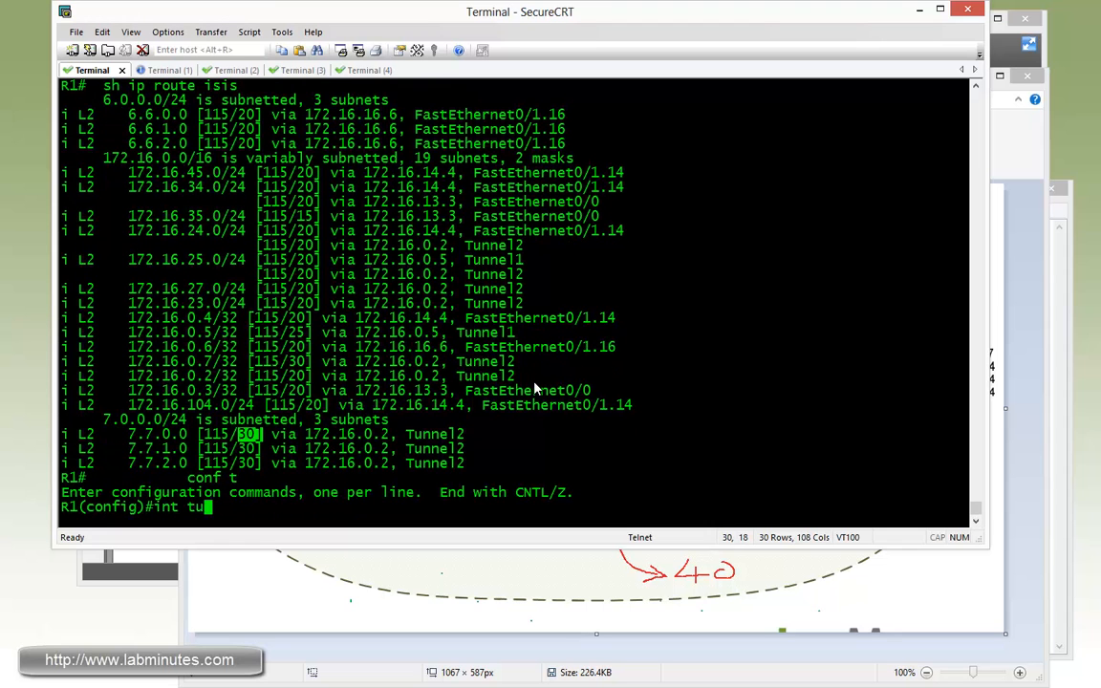
type("isis m")
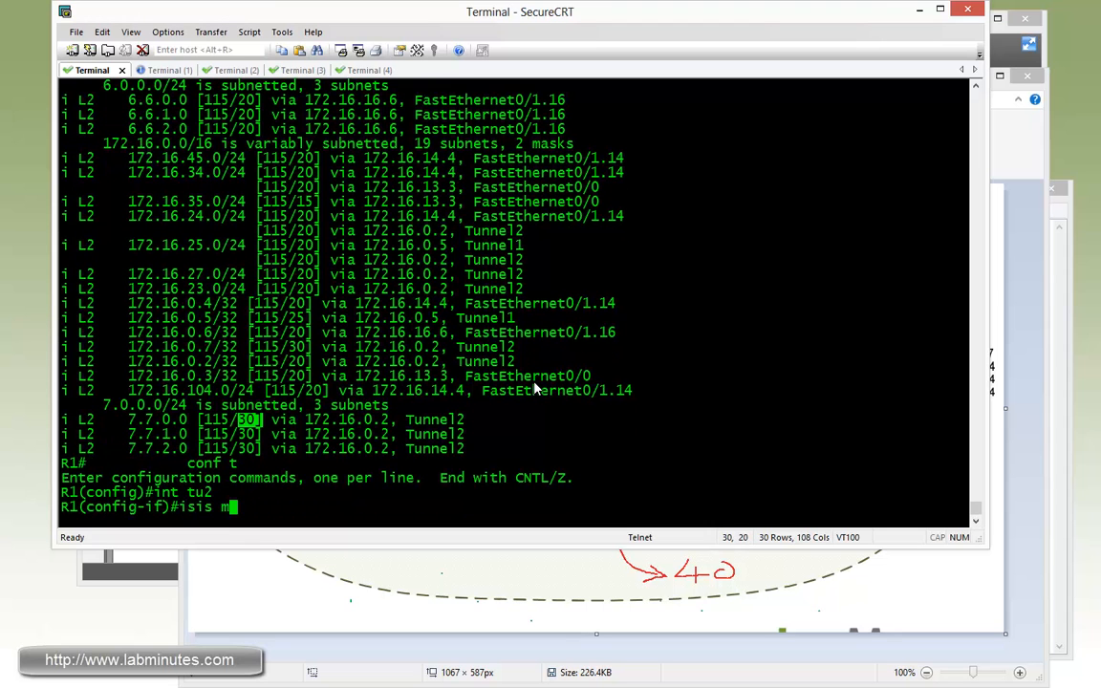
type("etric 20")
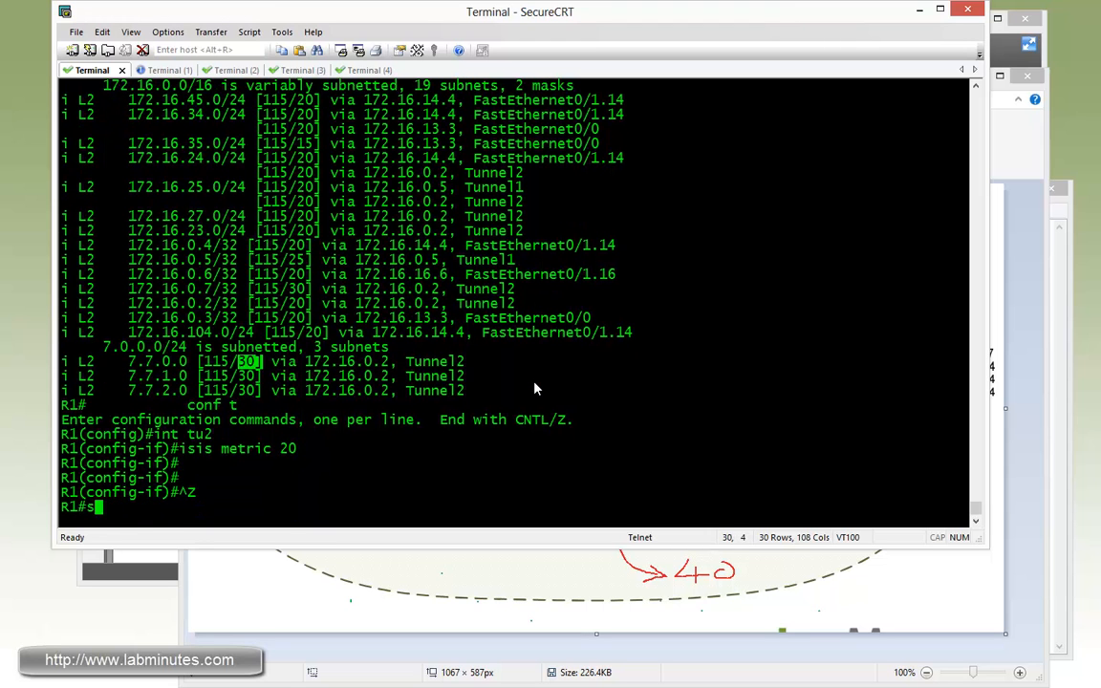
type("sh ip route")
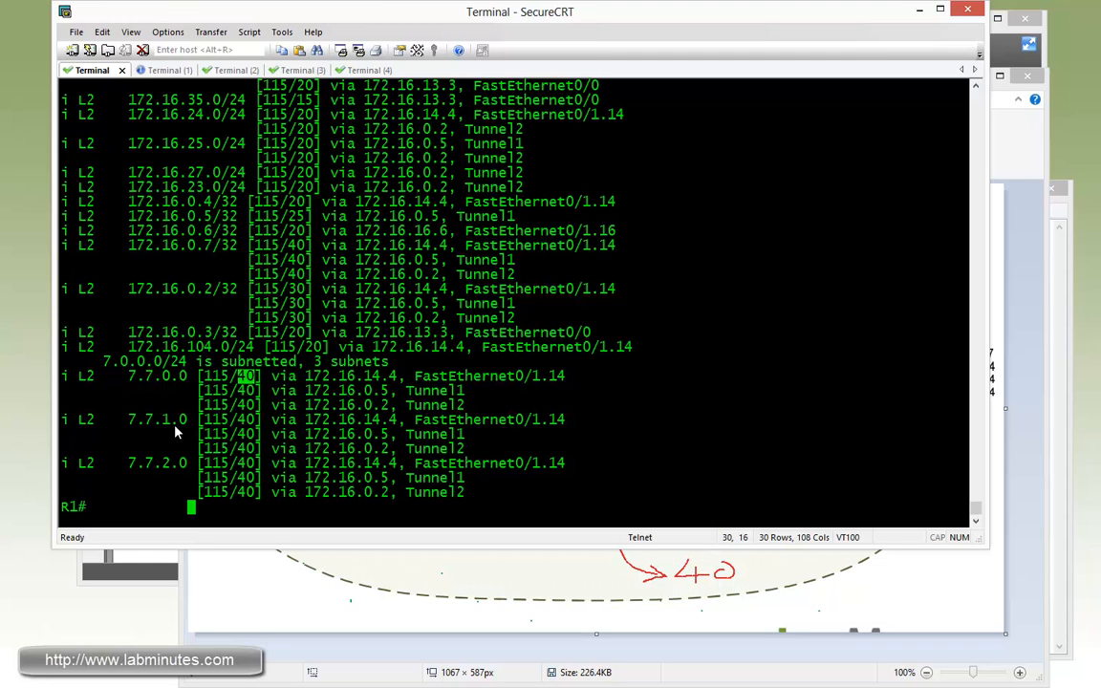
mouse_move(191, 373)
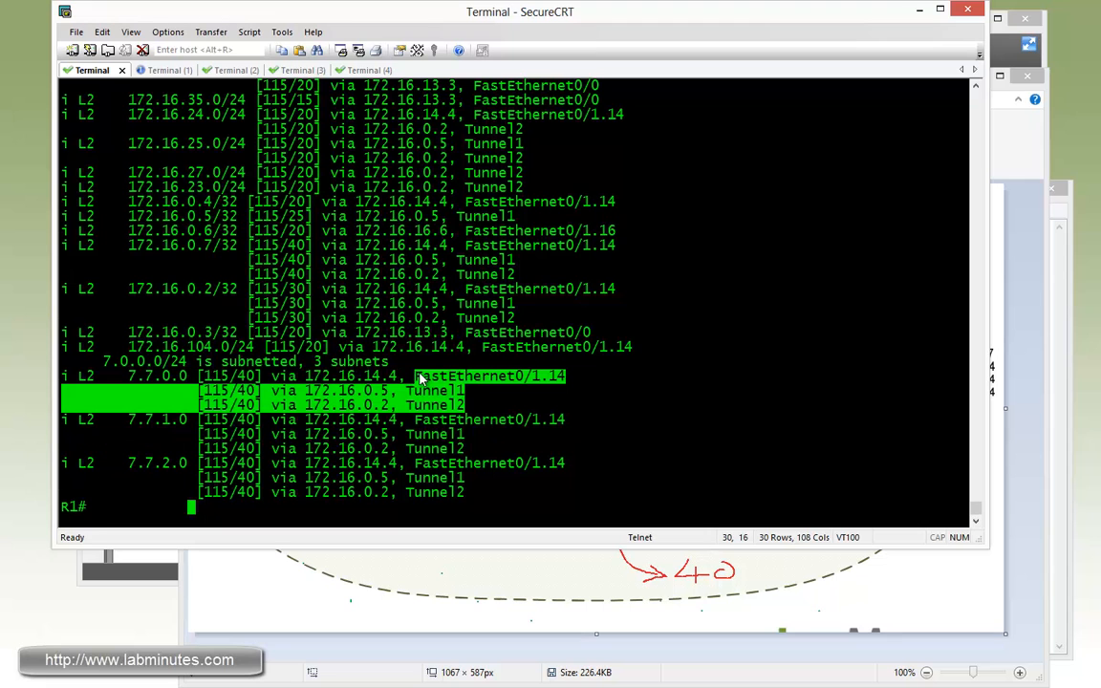
mouse_move(492, 402)
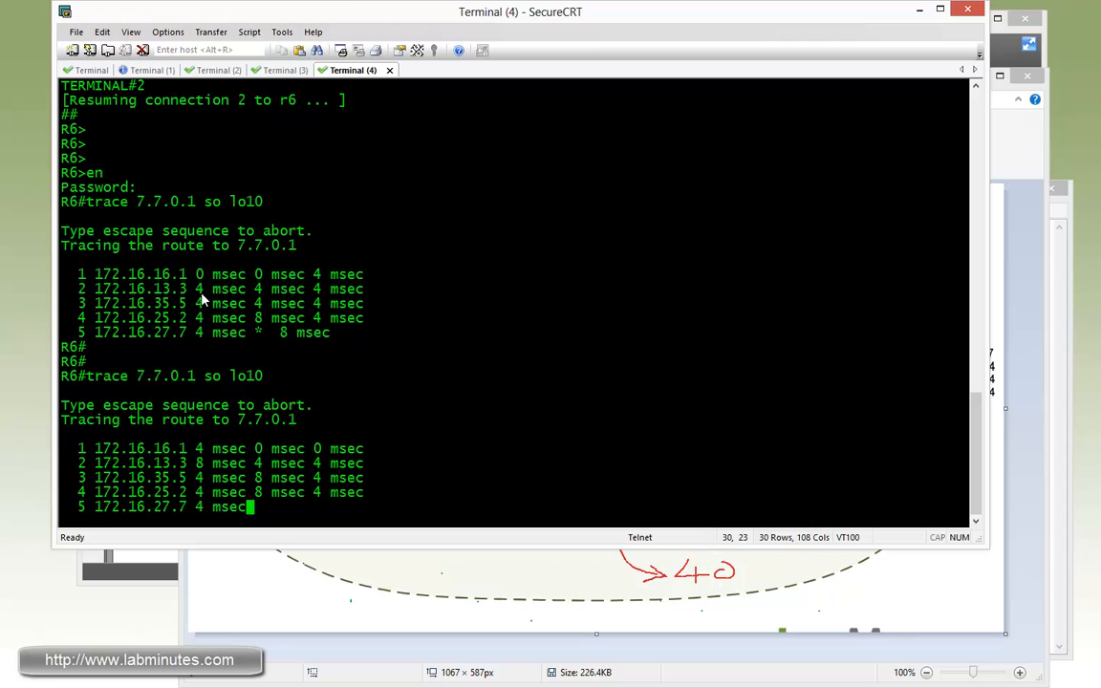
Return to R1's session after the R6 traceroute to 7.7.0.1 completes.
left_click(92, 69)
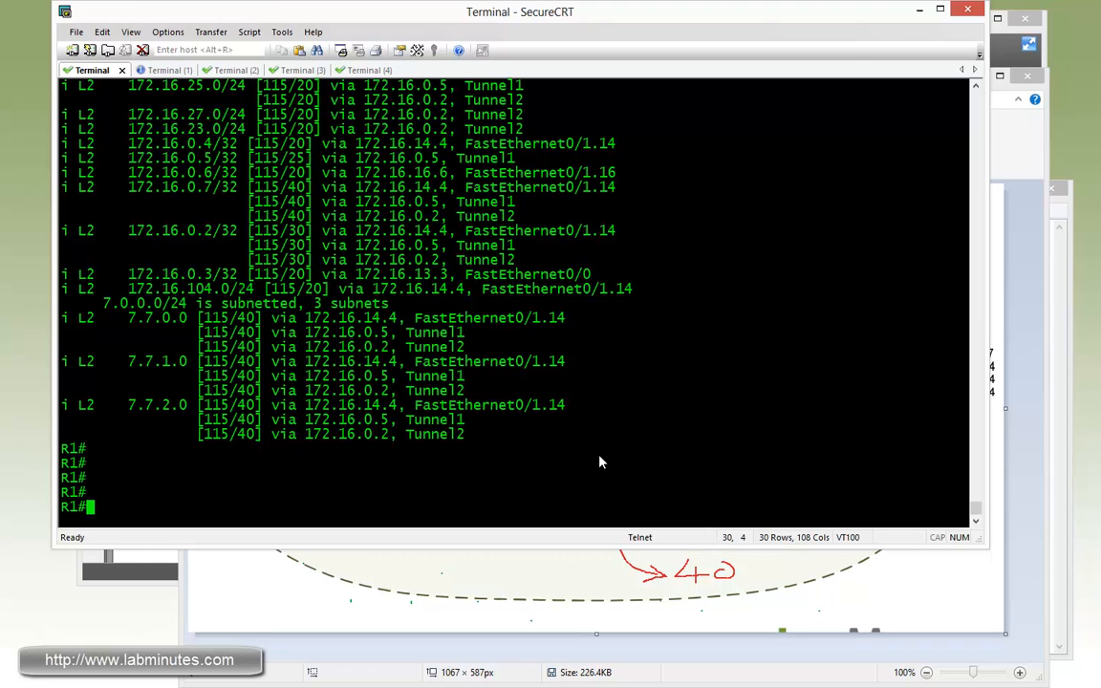
Show R1's MPLS TE tunnels and Tunnel1's running config, highlighting its IGP metric type.
type("sh mp")
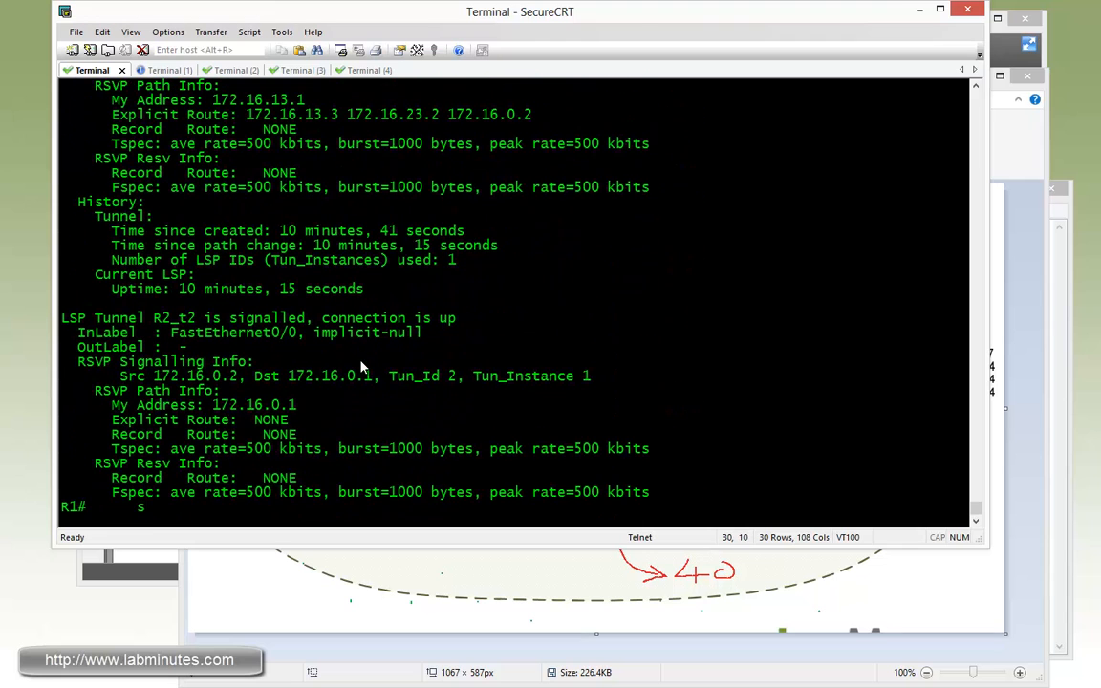
type("sh run int tu1")
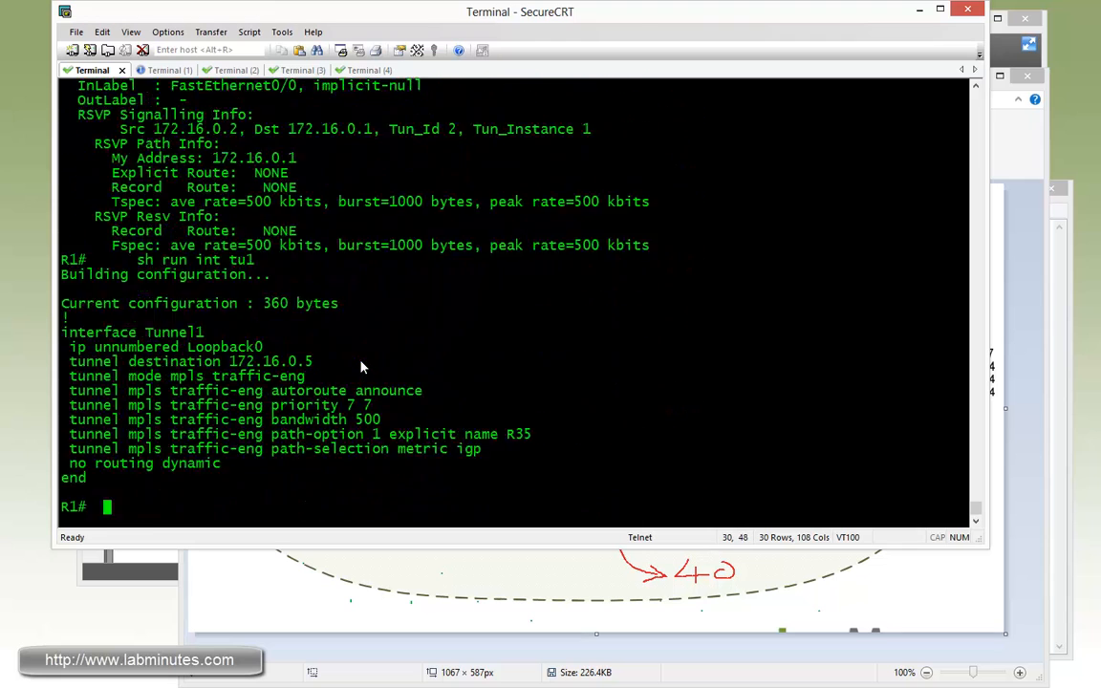
triple_click(275, 448)
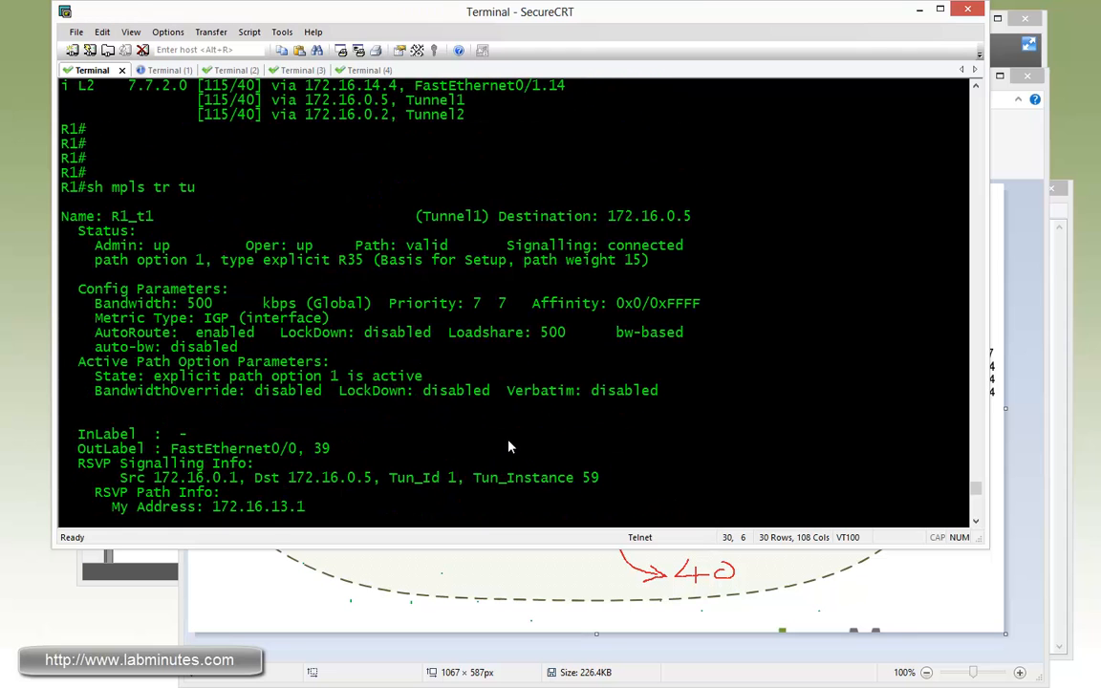
double_click(136, 216)
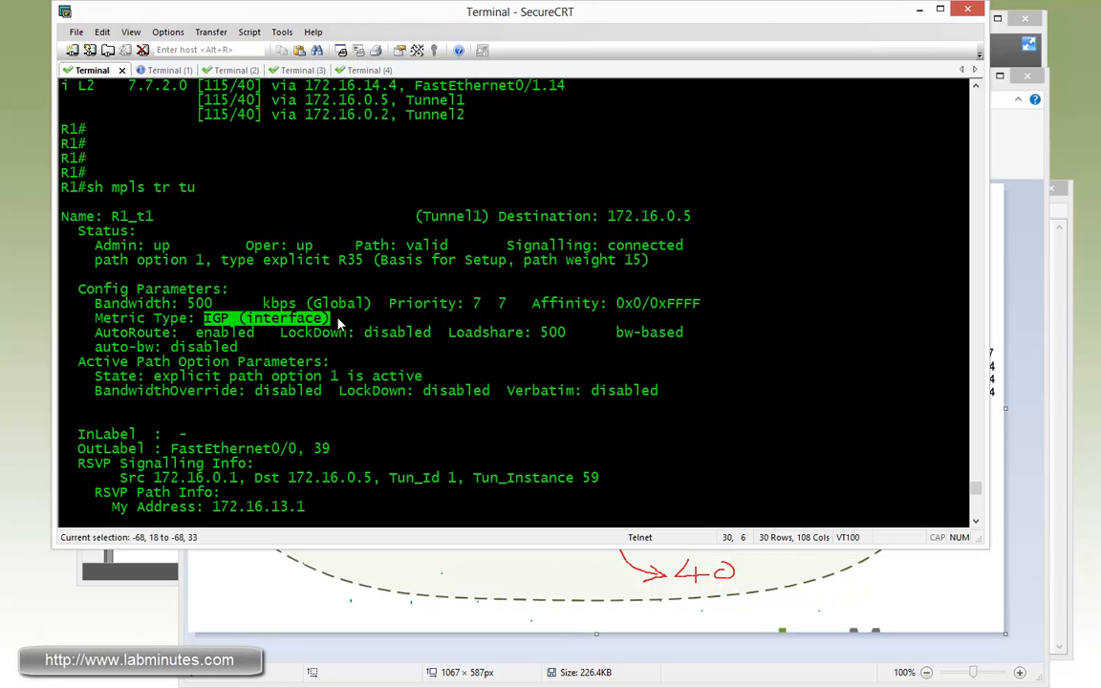
Scroll through the tunnel details to compare Tunnel2's TE metric with forwarding adjacency.
scroll("down", 3)
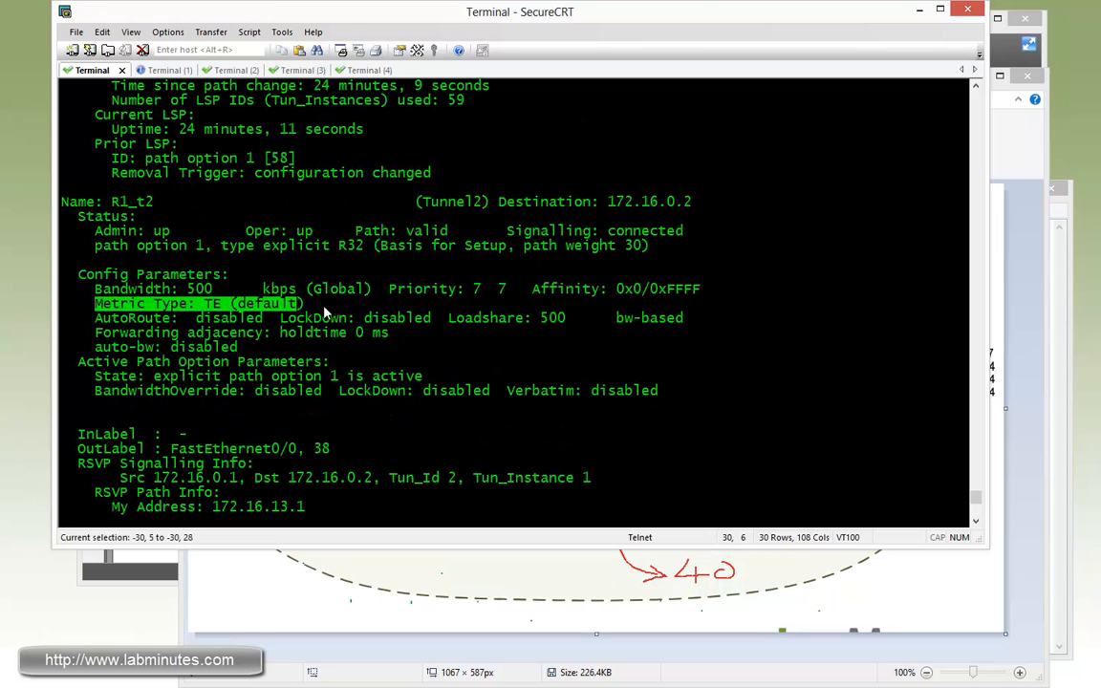
scroll("down", 3)
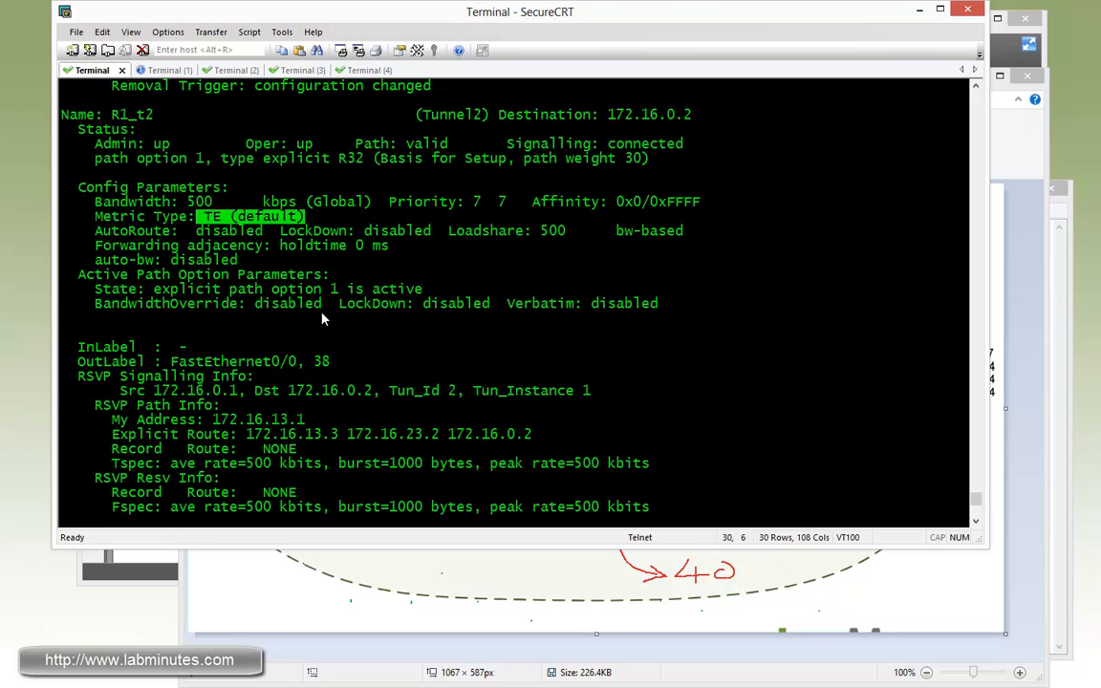
scroll("down", 3)
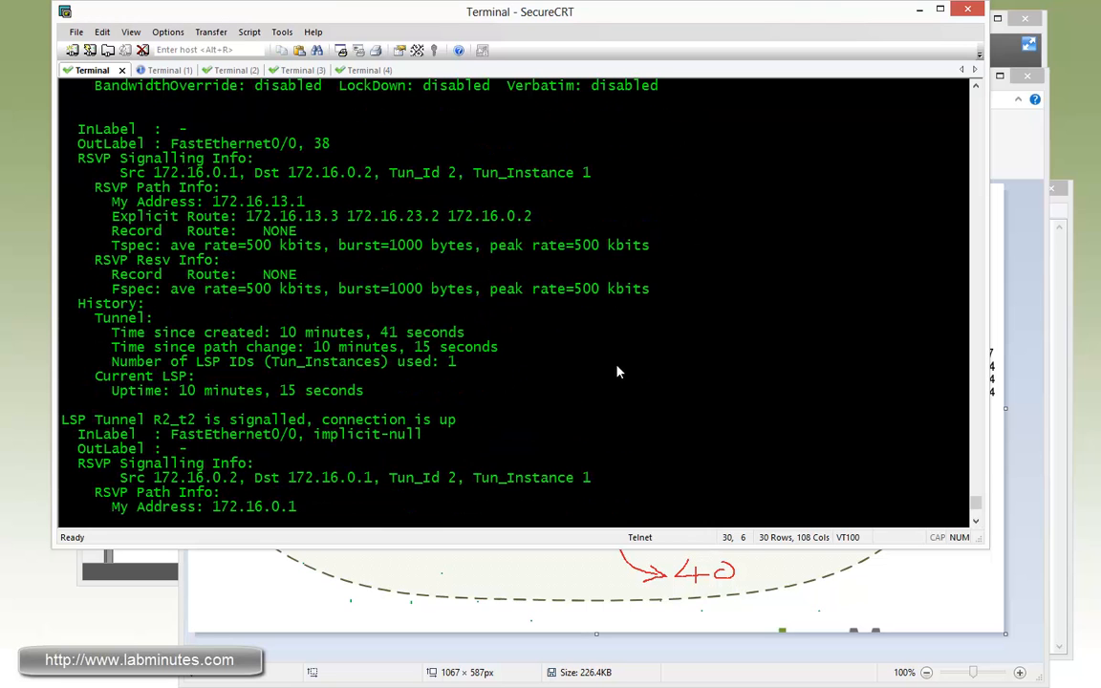